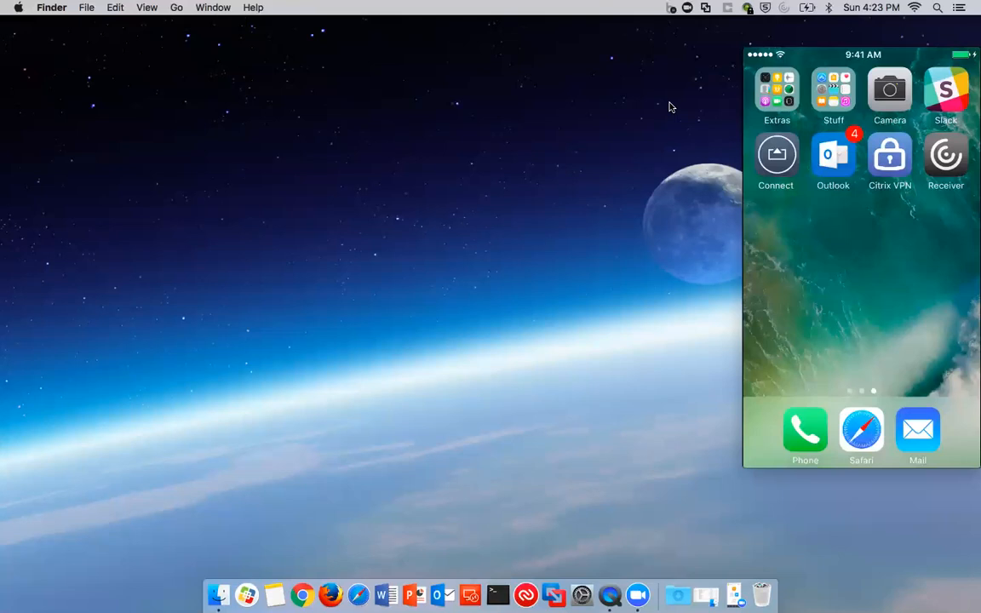
mouse_move(369, 414)
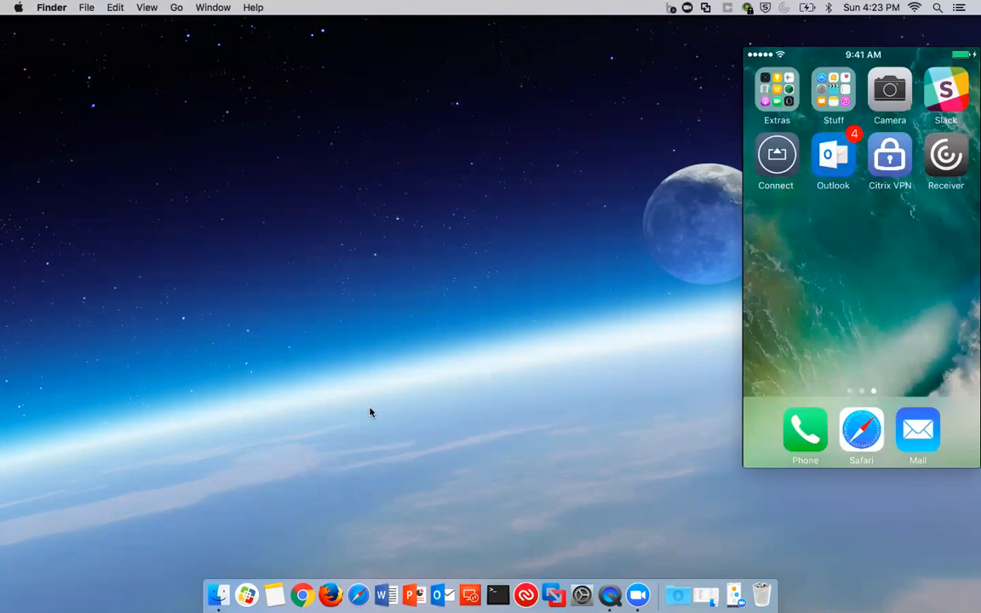
mouse_move(334, 535)
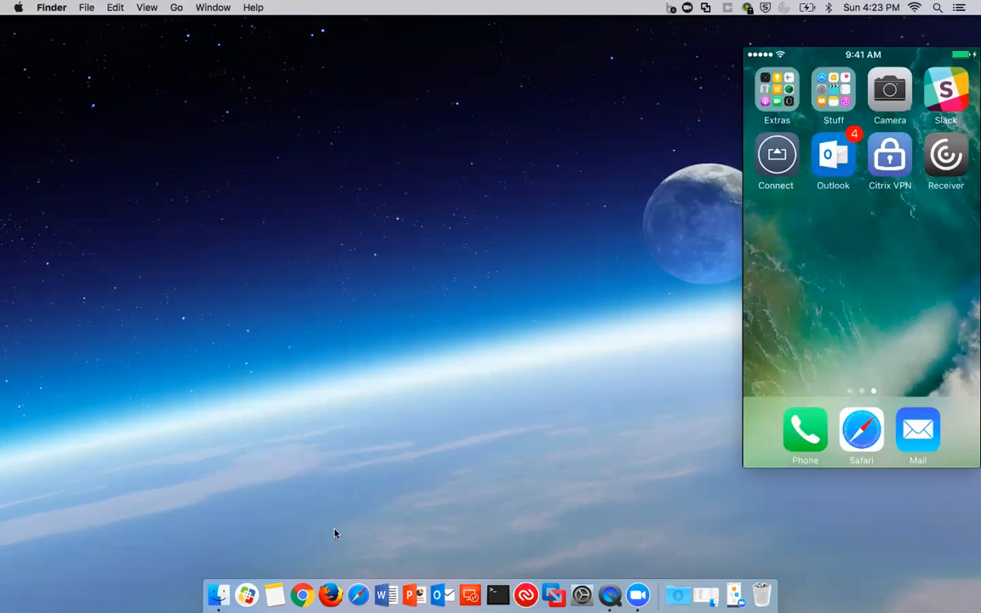
mouse_move(303, 594)
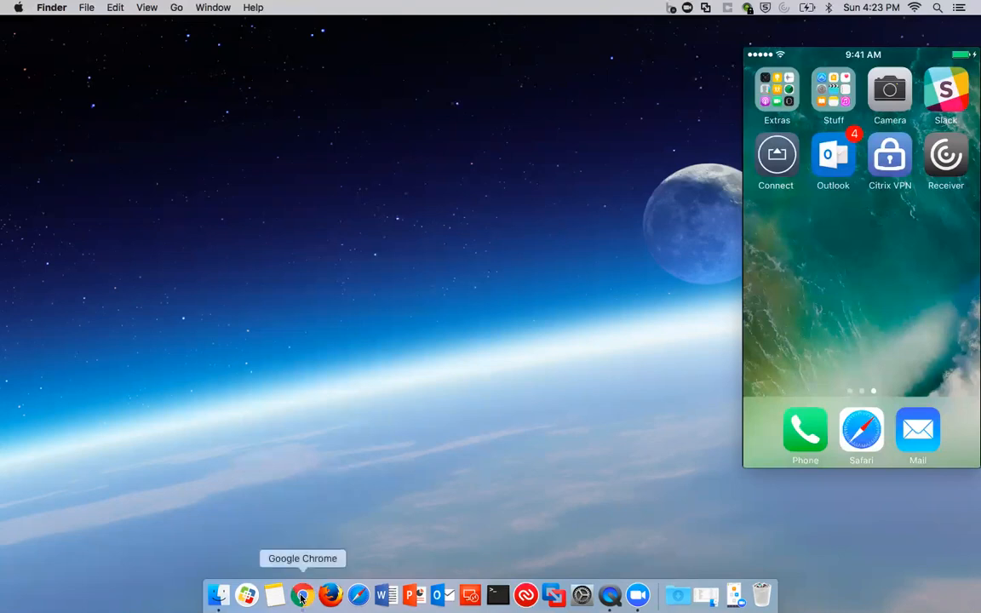
left_click(303, 594)
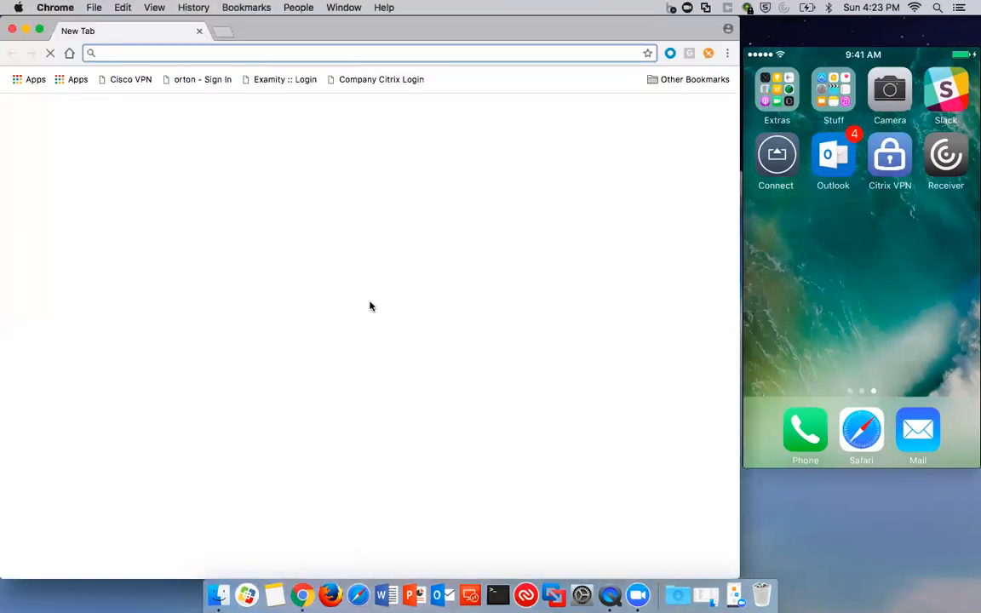
type("https://agee.ritw.com:4348")
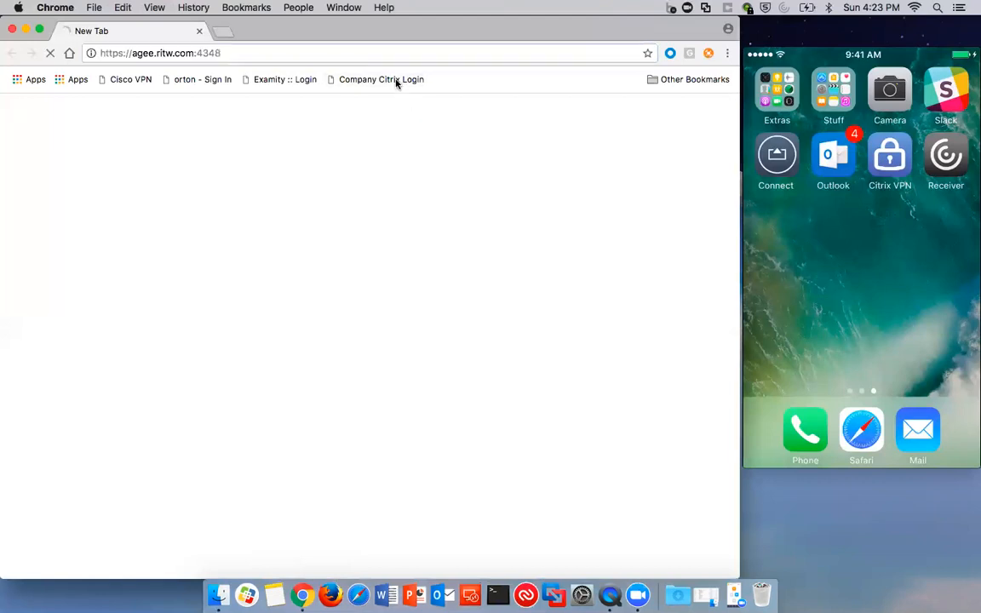
left_click(381, 80)
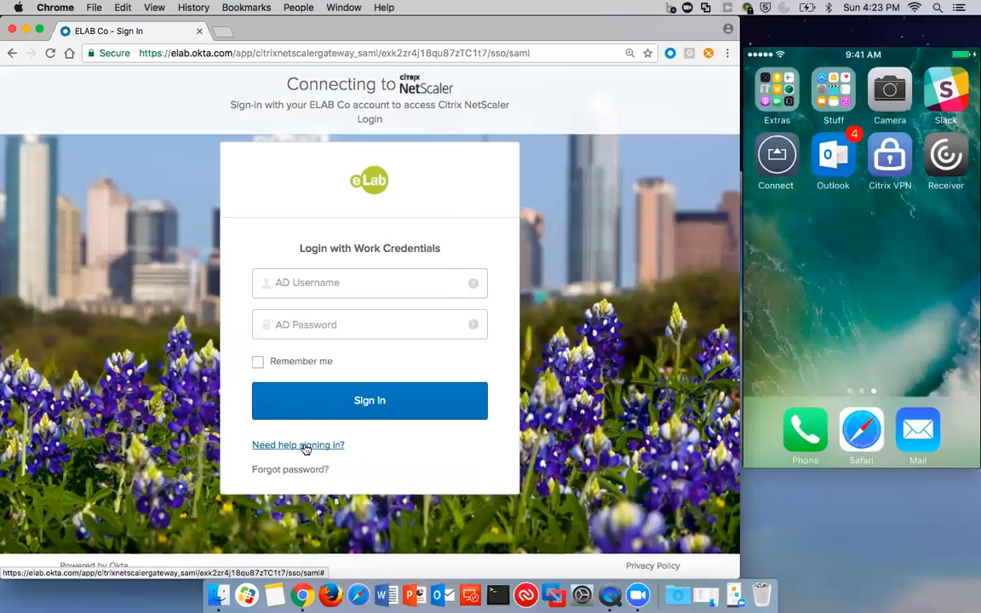
Sign in to Okta with username rick and the AD password.
left_click(298, 444)
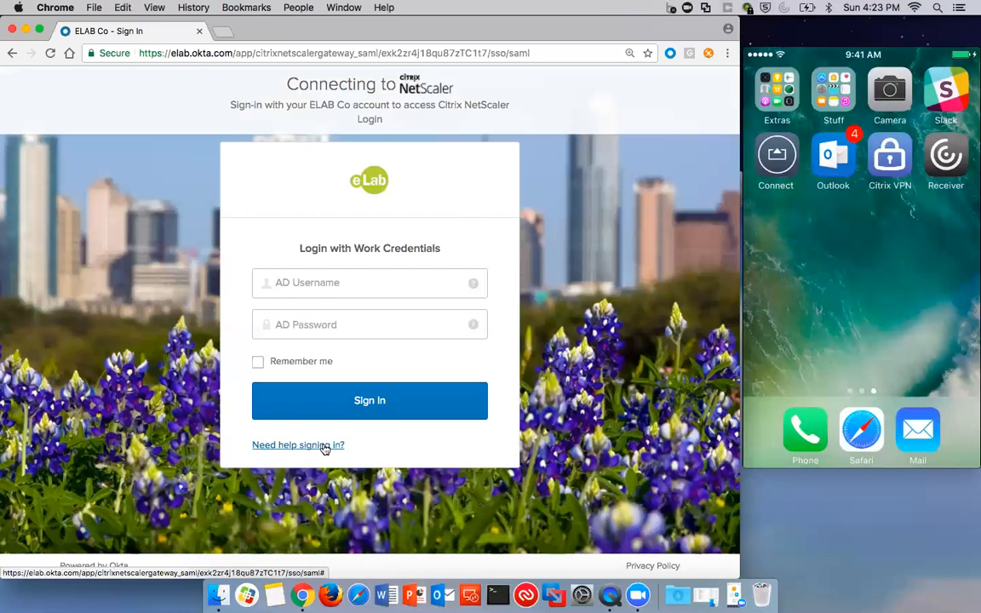
left_click(370, 283)
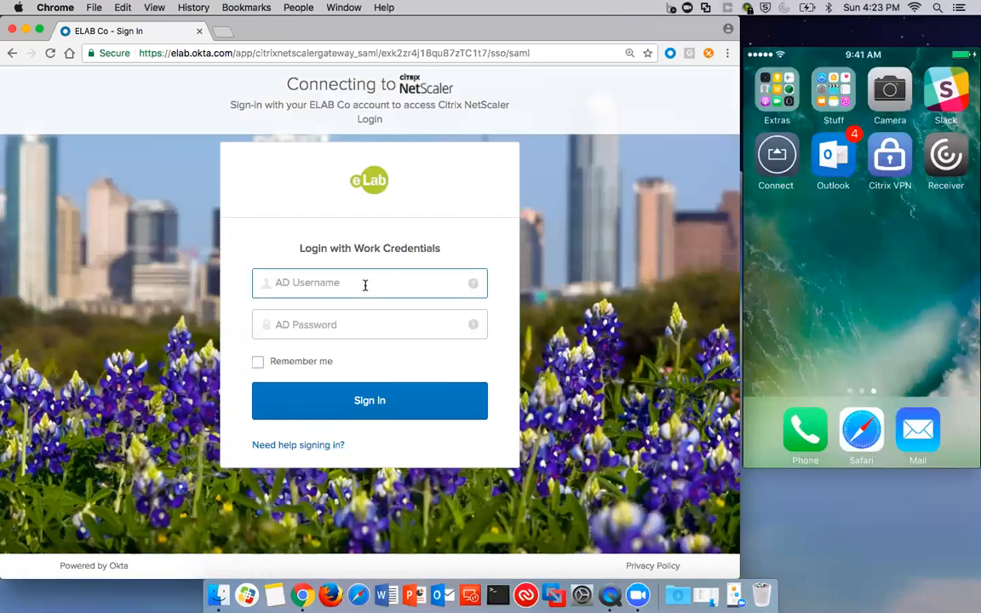
type("rick")
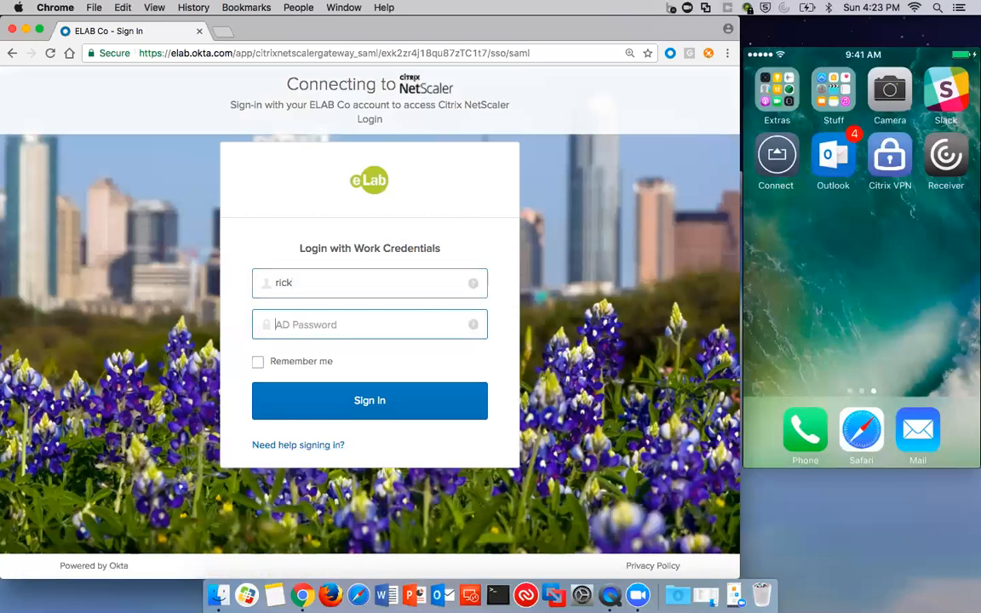
type("password")
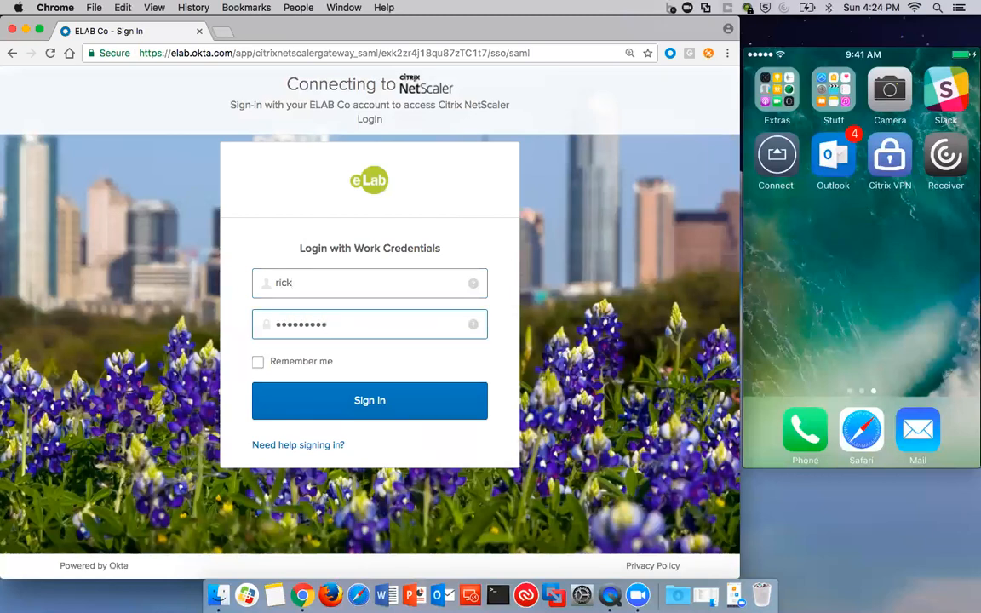
left_click(370, 400)
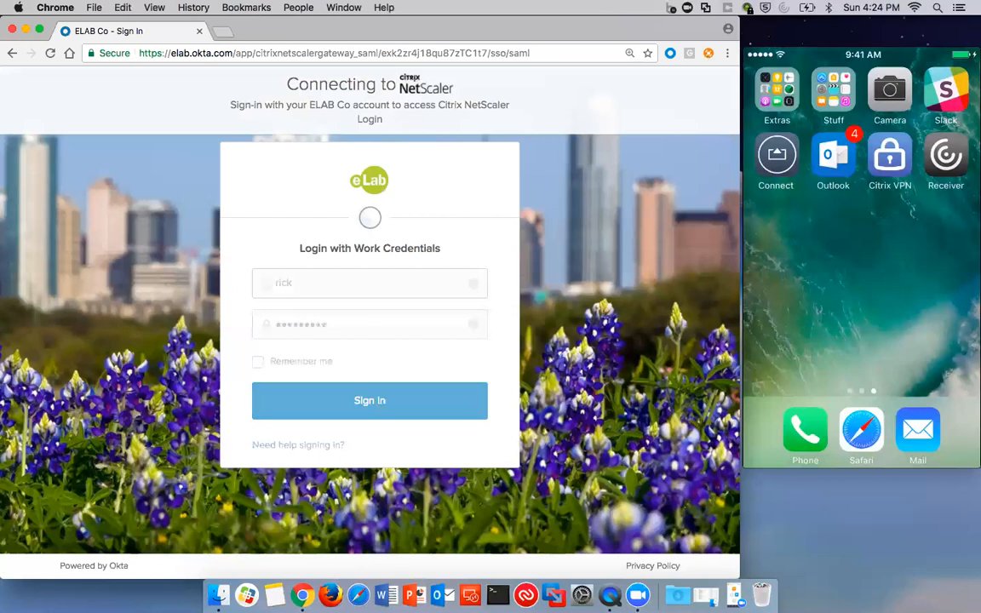
left_click(369, 400)
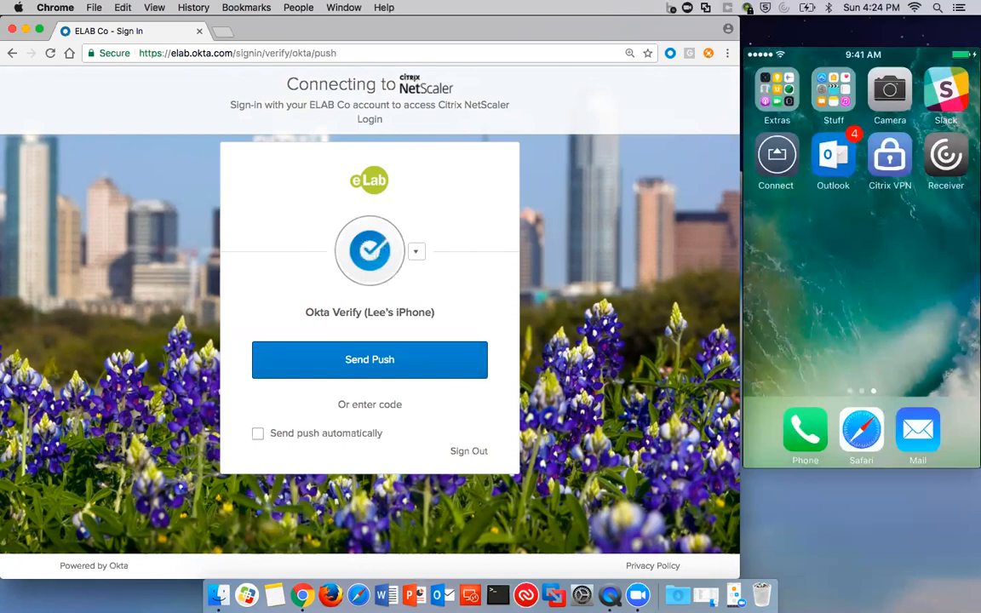
Choose Okta Verify as the factor and send a push to the iPhone.
left_click(416, 252)
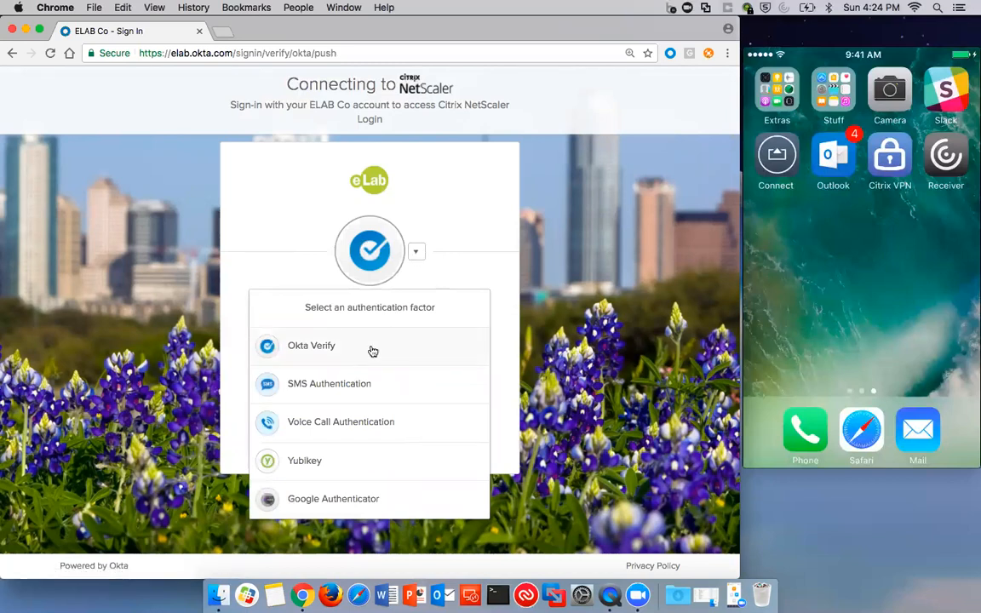
left_click(310, 344)
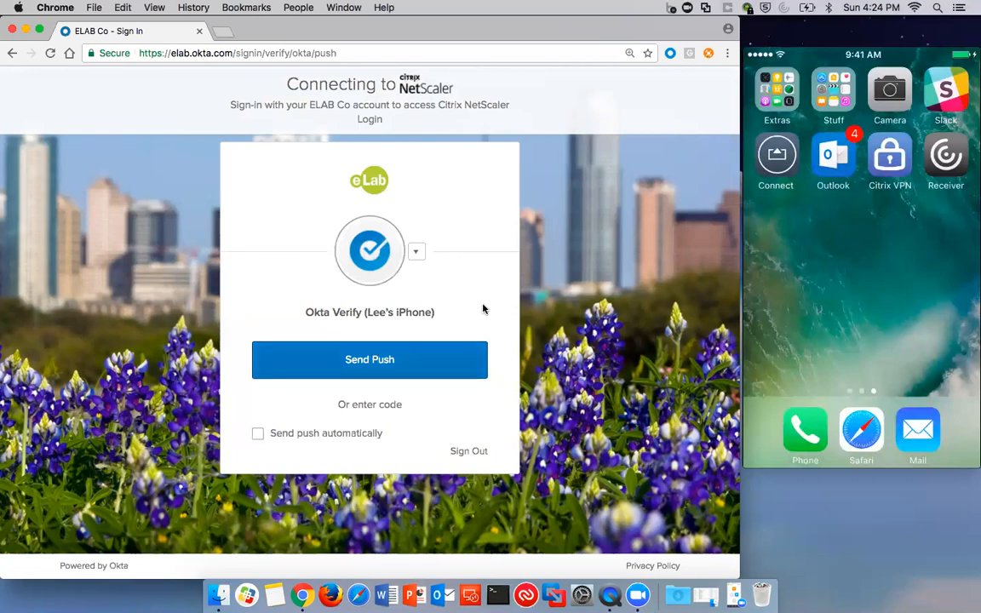
mouse_move(431, 298)
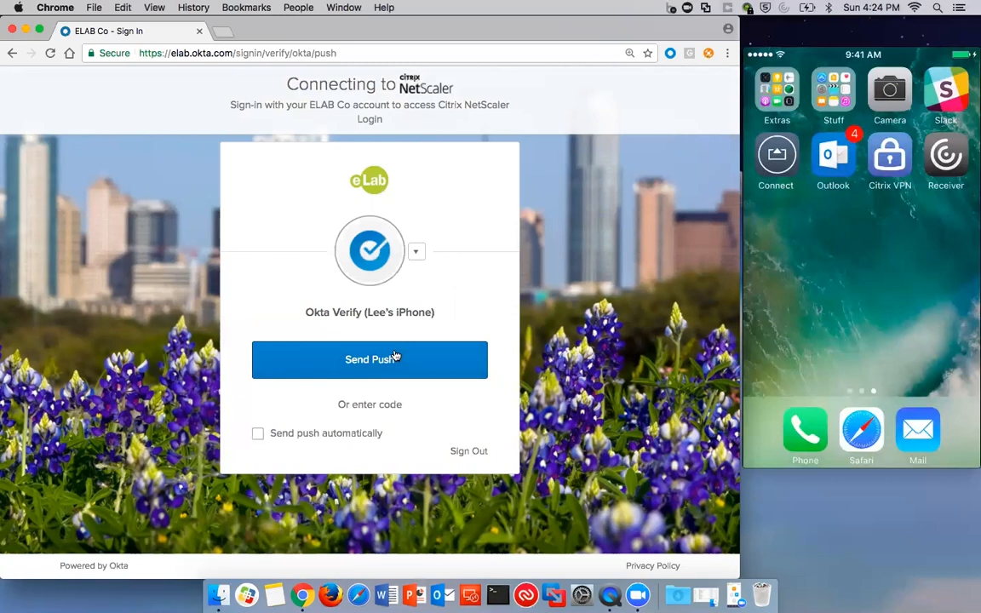
left_click(370, 357)
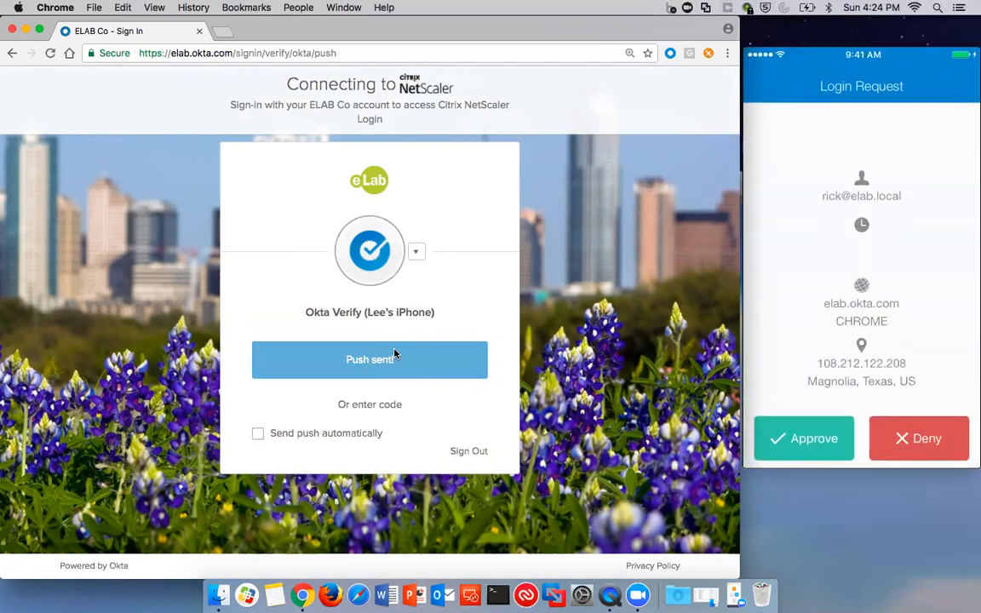
Approve the Okta Verify login request on the iPhone to land in Citrix StoreFront.
left_click(804, 438)
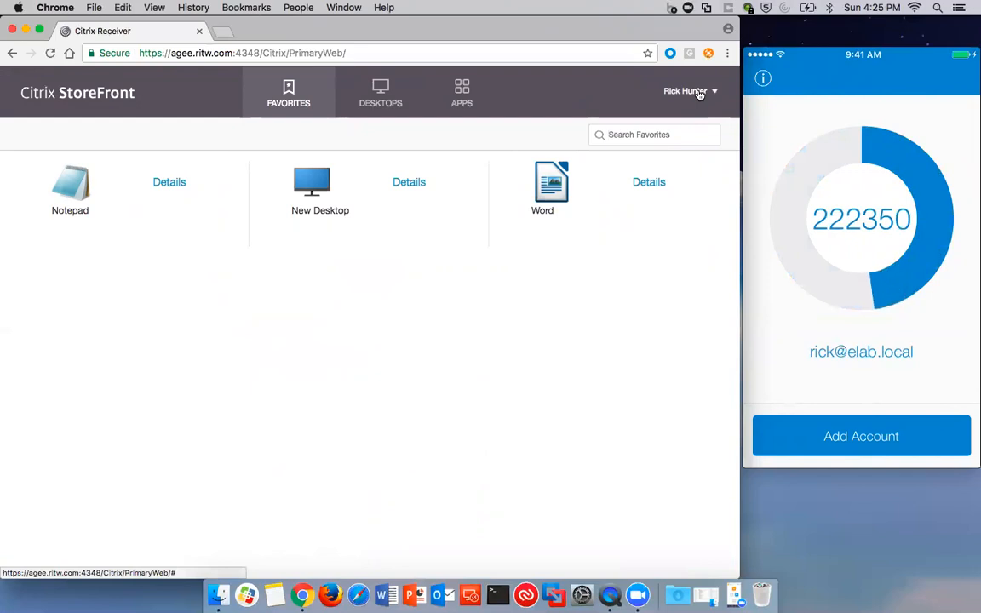
Log off from Citrix StoreFront via the user name menu.
left_click(686, 92)
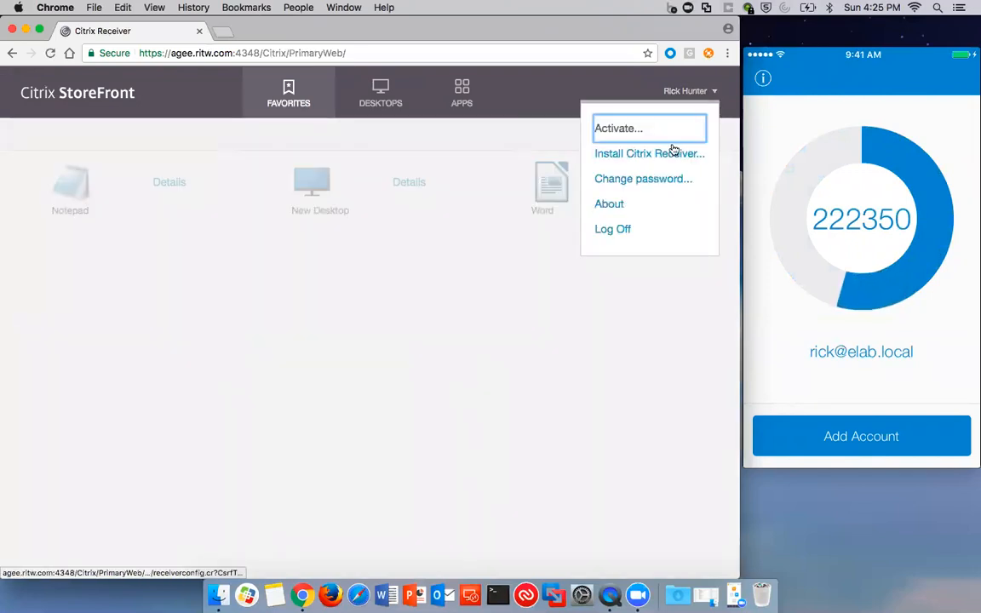
left_click(614, 229)
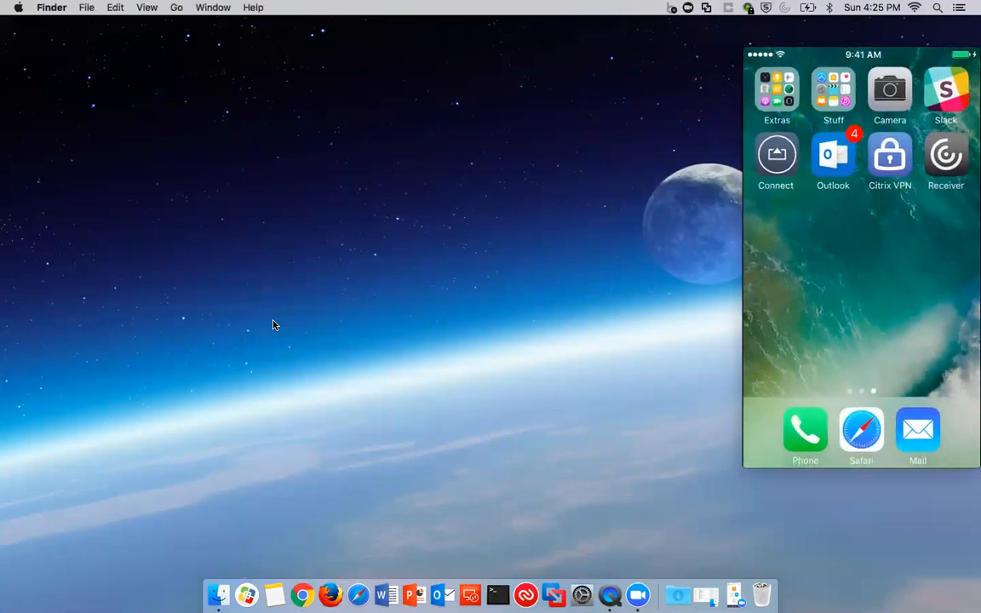
mouse_move(303, 593)
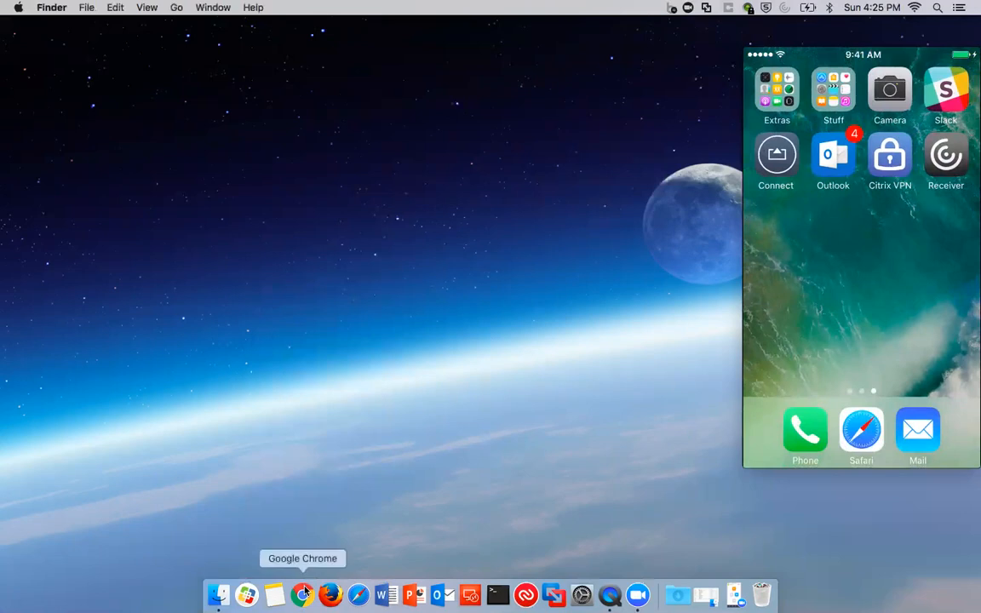
Reopen Chrome and sign in to Okta as user lisa with her password.
left_click(304, 594)
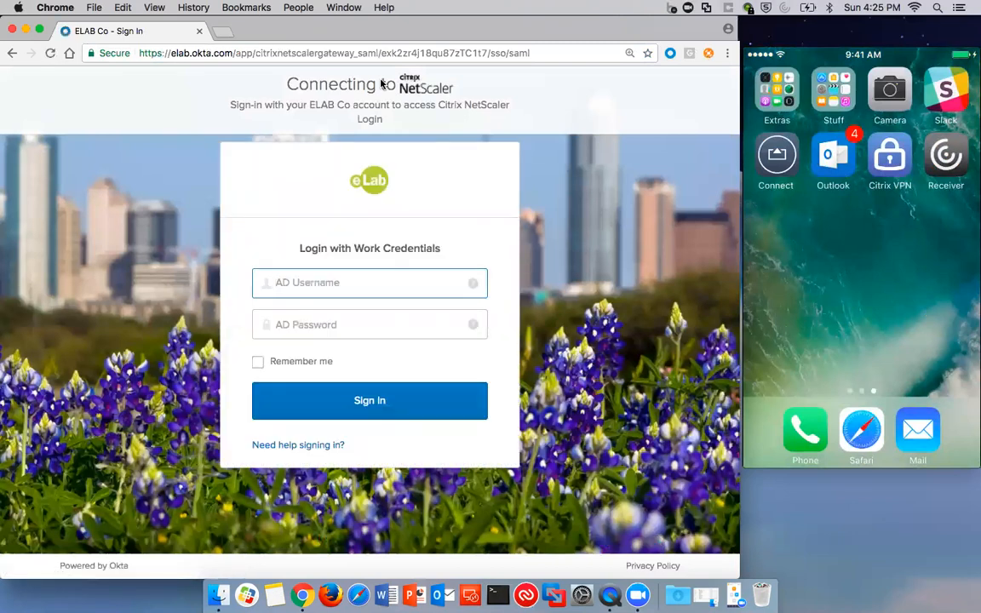
type("lisa")
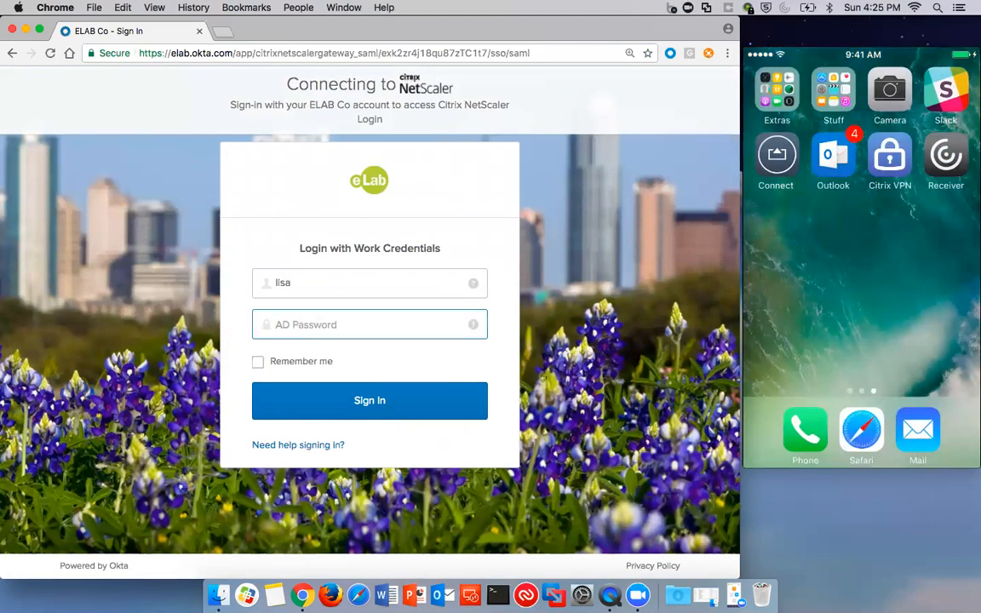
type("password")
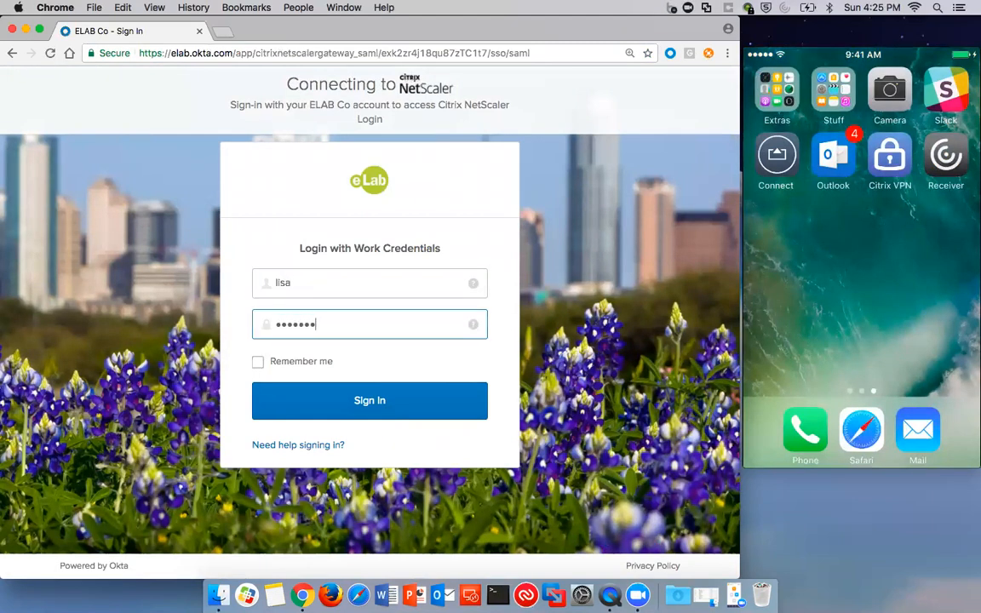
left_click(370, 401)
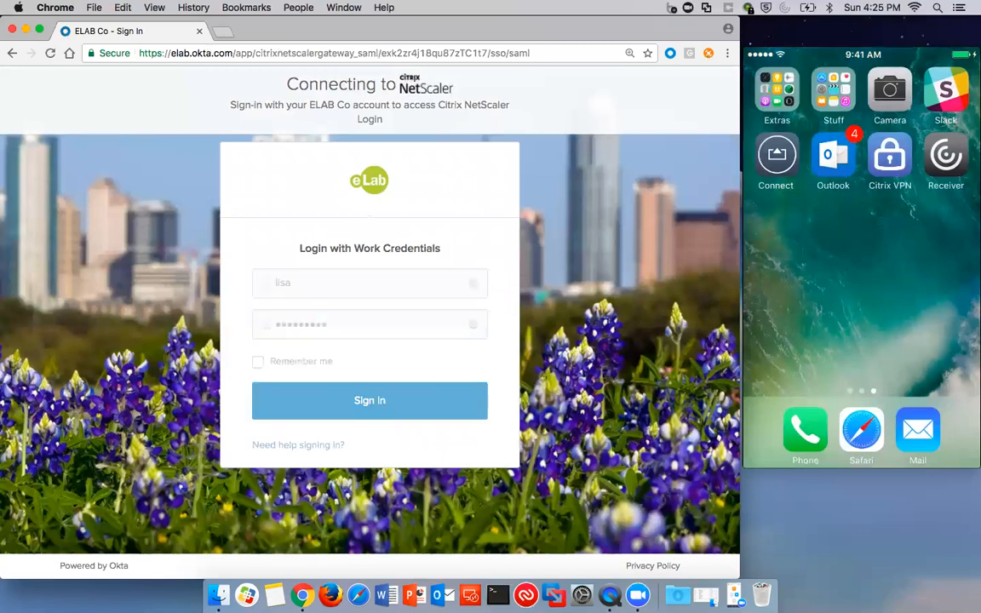
left_click(370, 400)
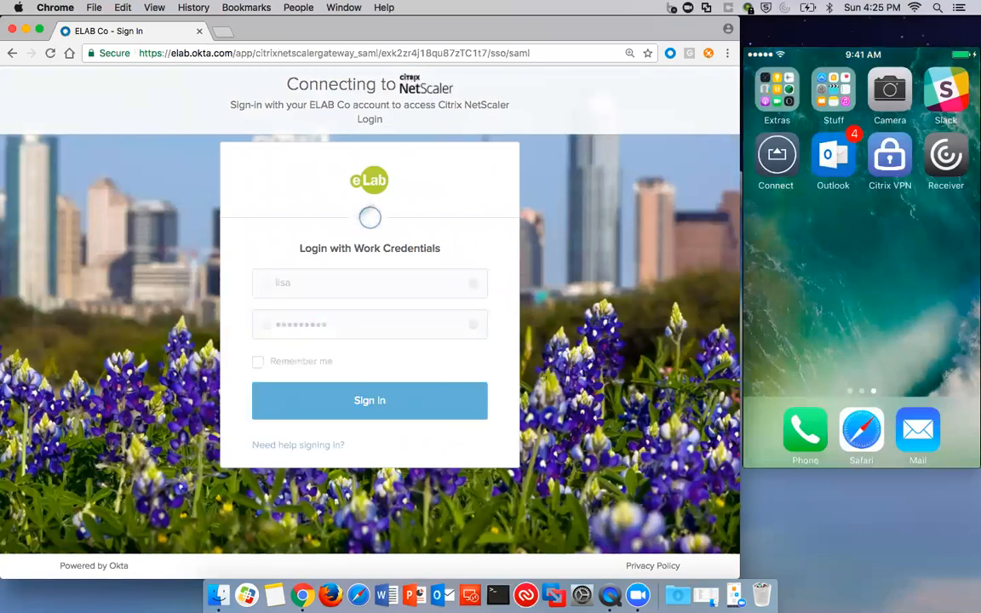
left_click(370, 400)
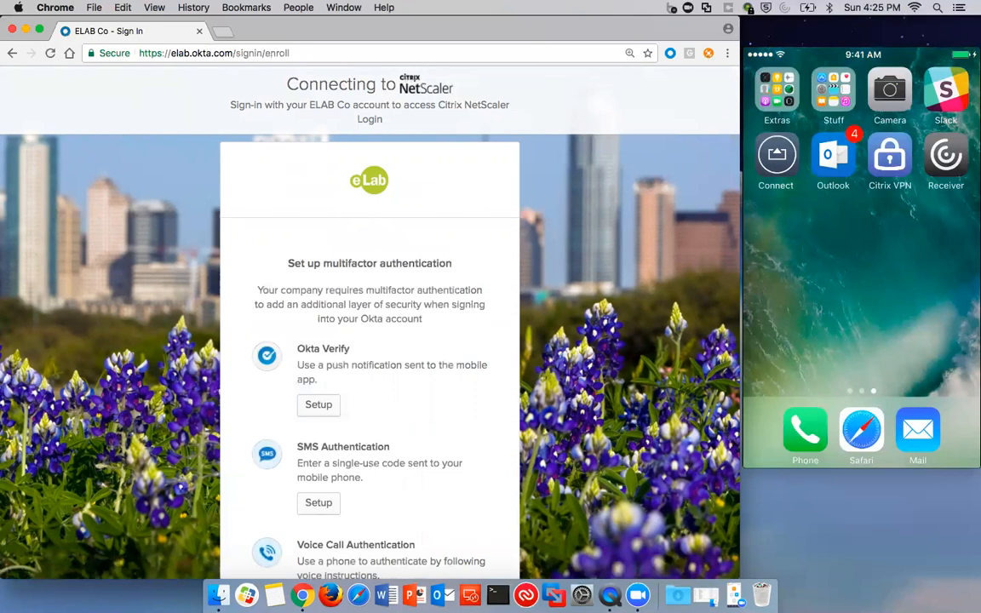
mouse_move(560, 246)
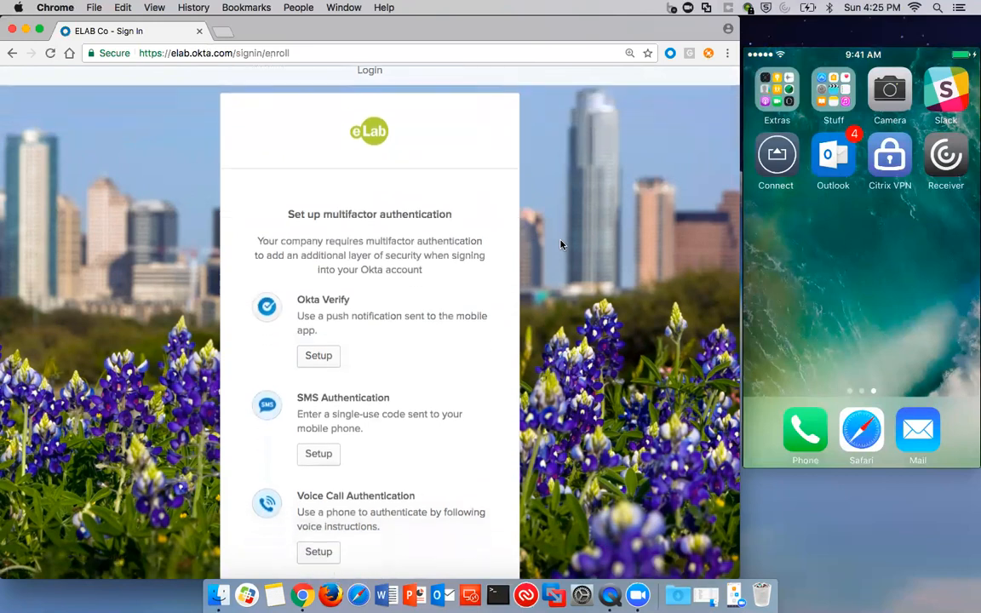
scroll("down", 3)
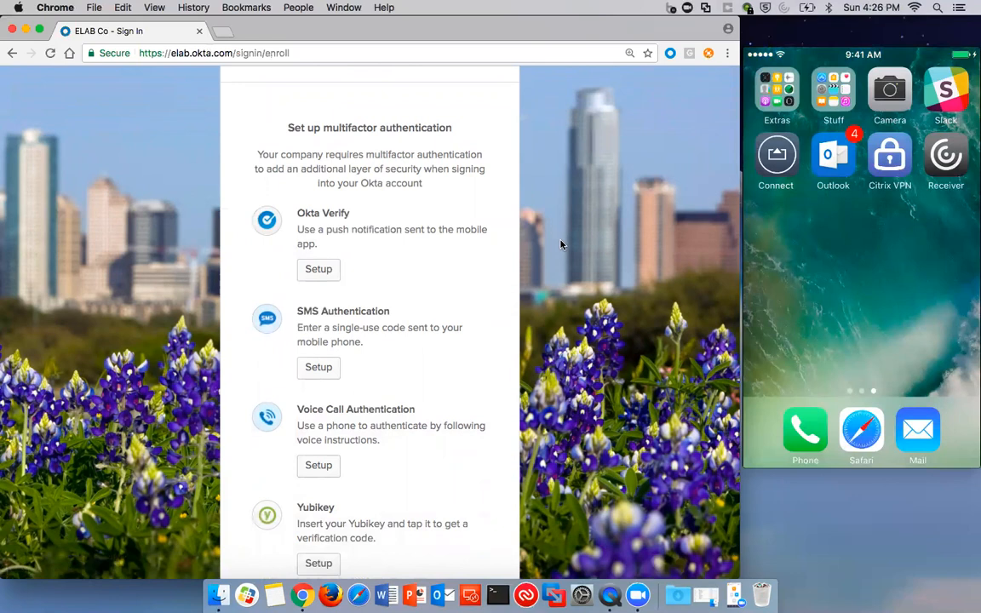
scroll("down", 3)
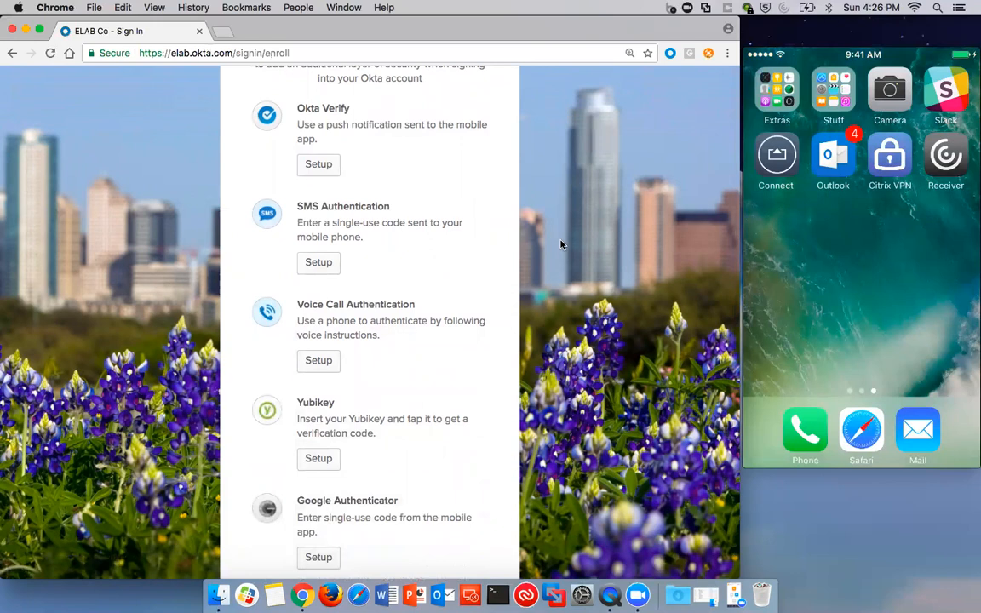
scroll("down", 3)
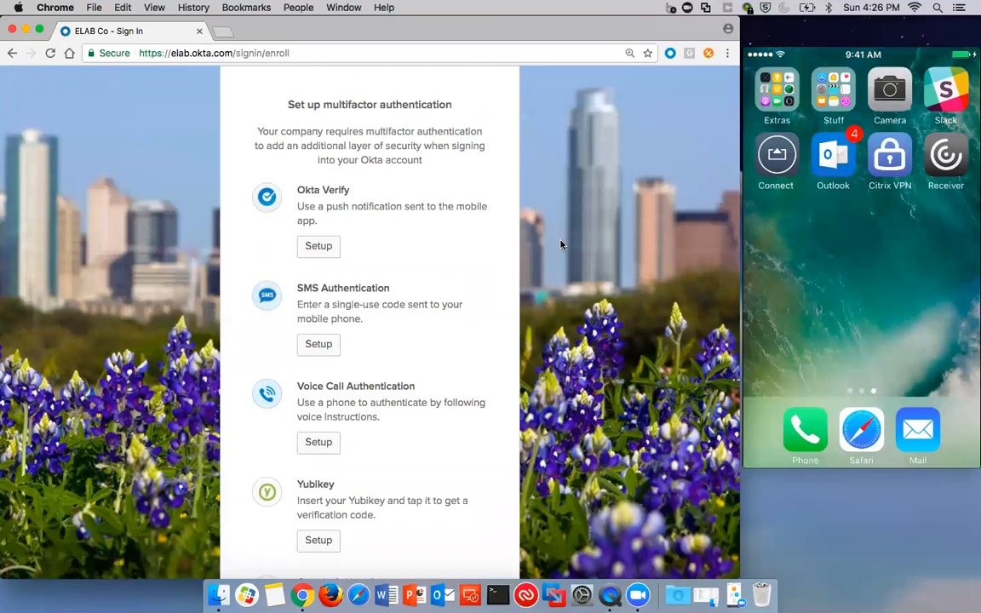
scroll("down", 3)
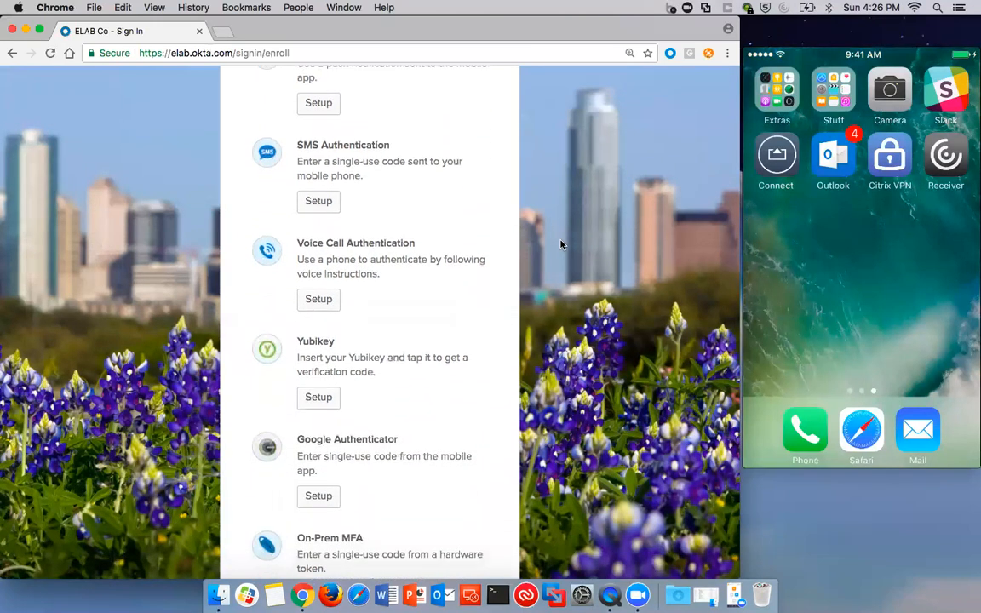
scroll("down", 3)
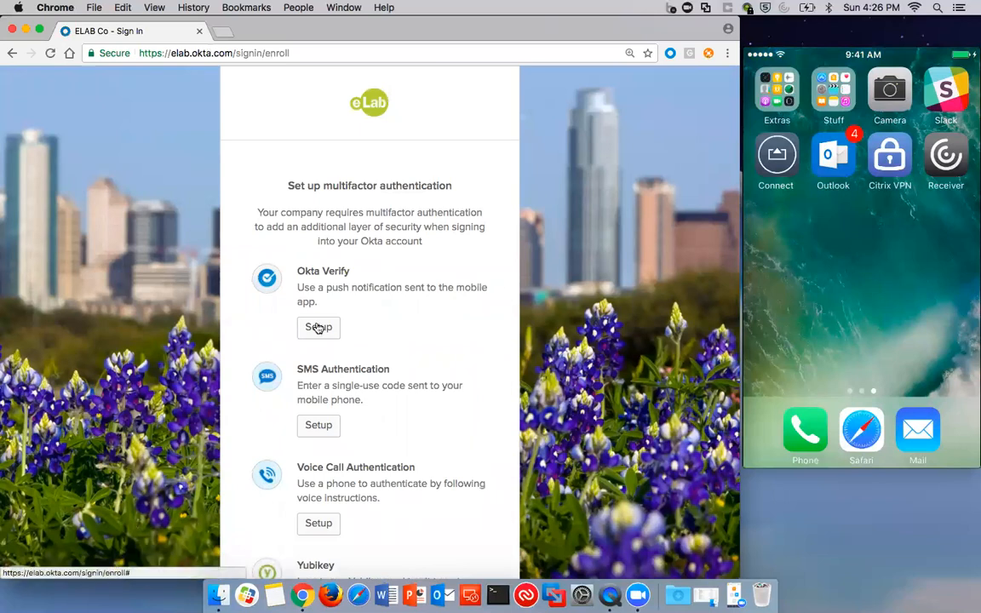
Begin Okta Verify setup and reveal the iPhone device type with its App Store instruction.
left_click(319, 328)
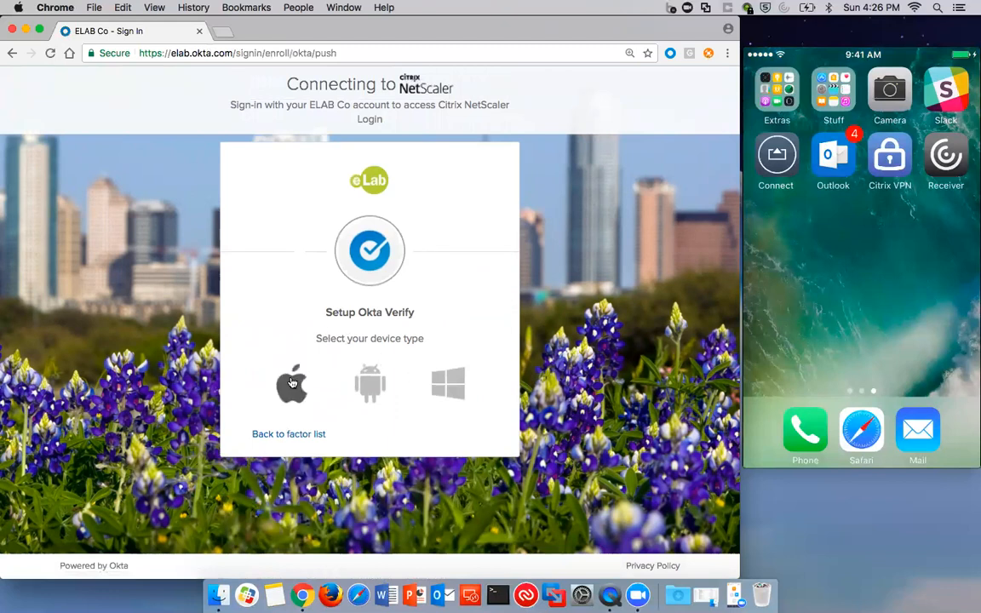
mouse_move(525, 378)
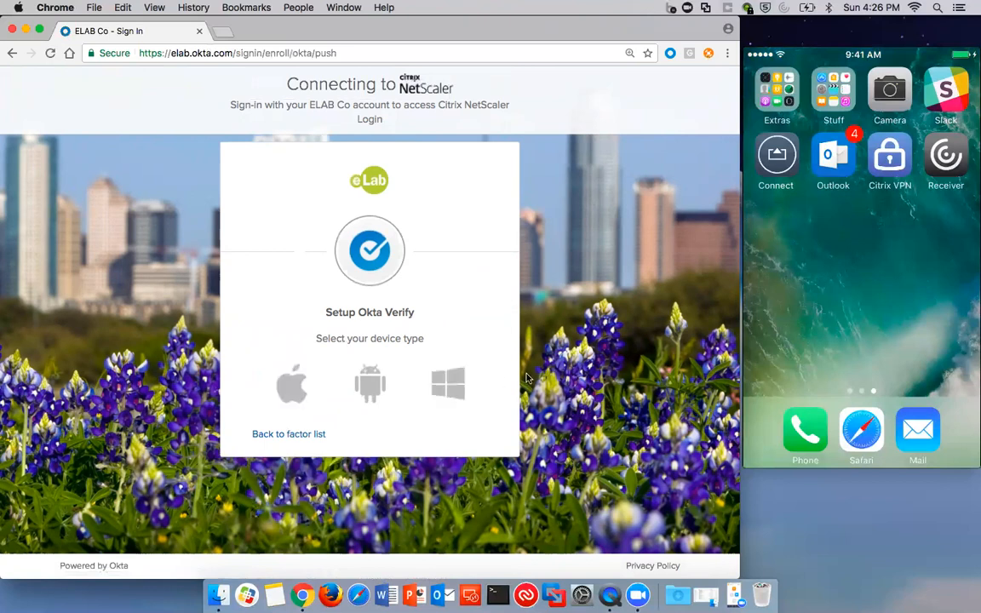
mouse_move(269, 395)
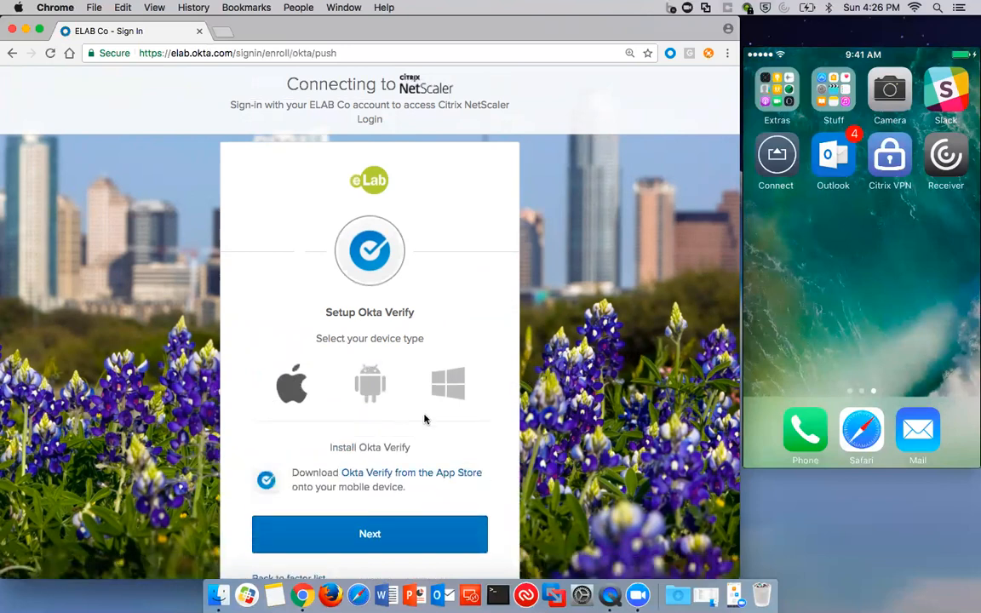
scroll("down", 3)
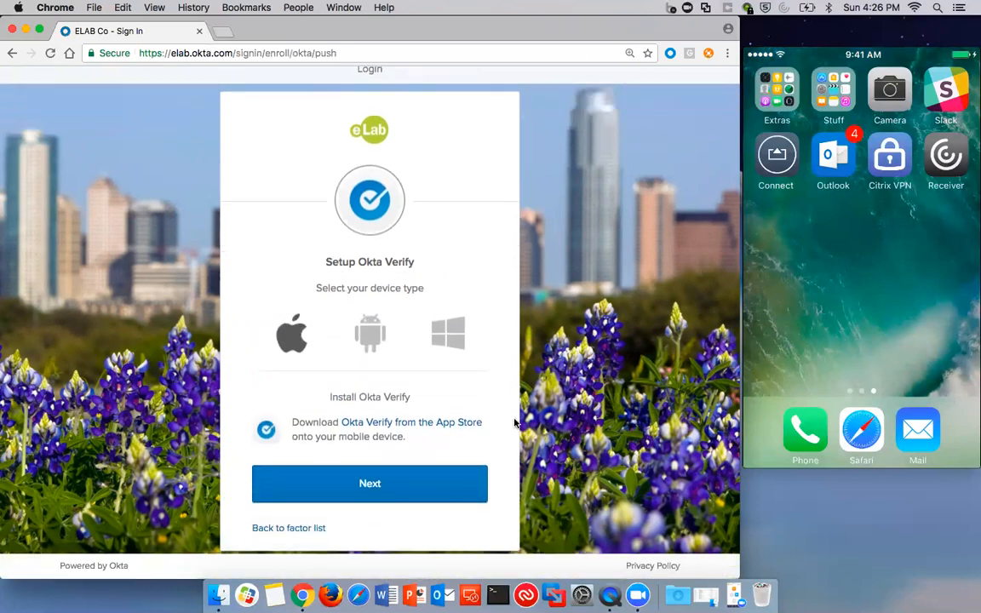
mouse_move(423, 439)
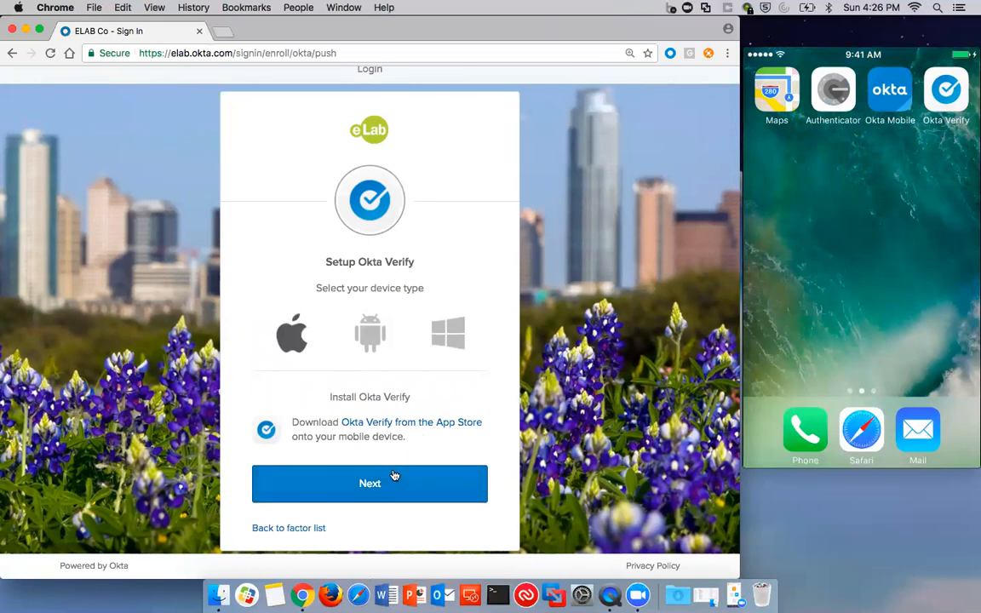
Show the enrollment QR code and add the account in Okta Verify on the iPhone by scanning it.
left_click(370, 484)
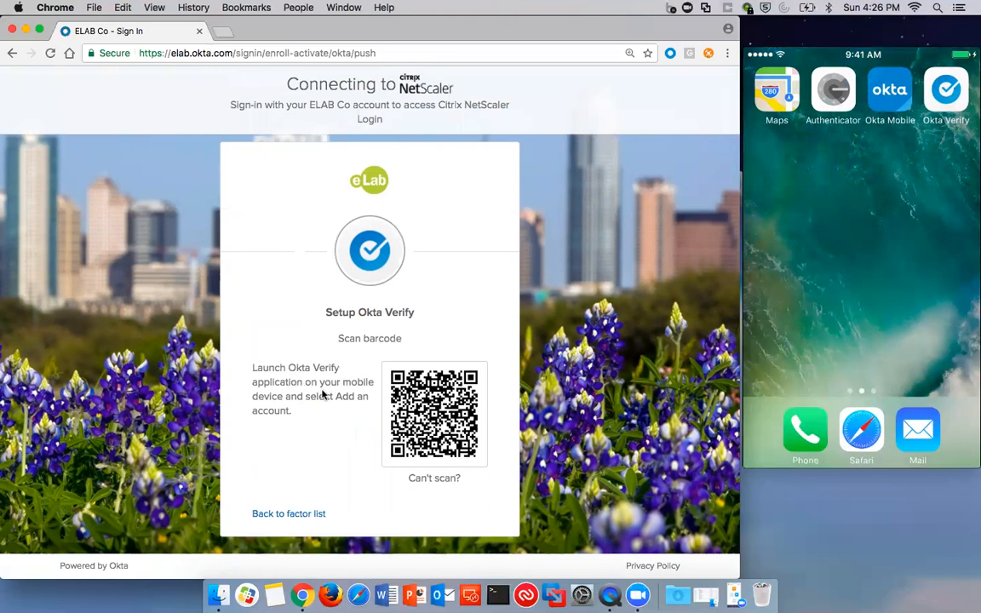
mouse_move(499, 412)
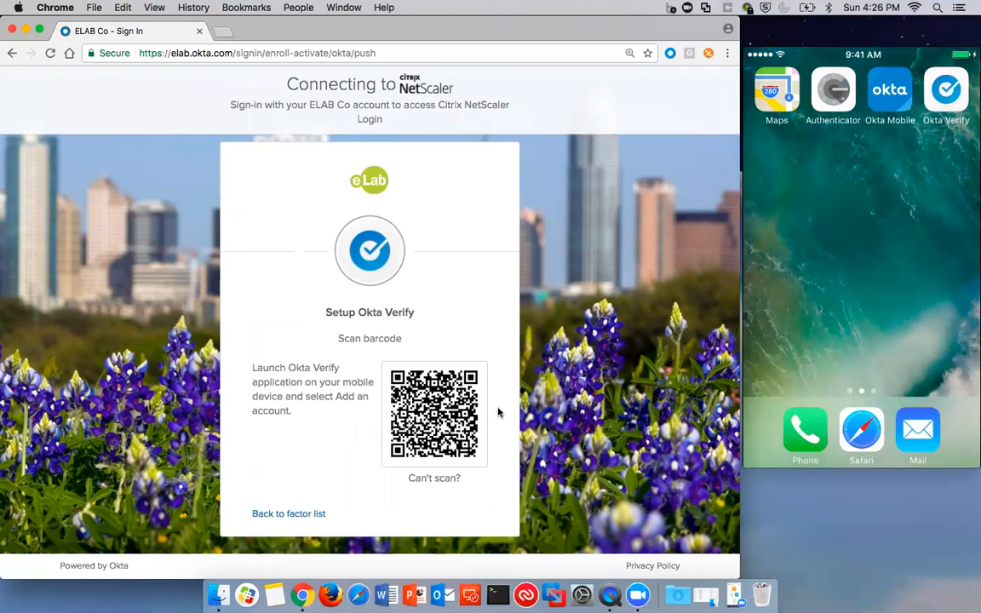
mouse_move(252, 446)
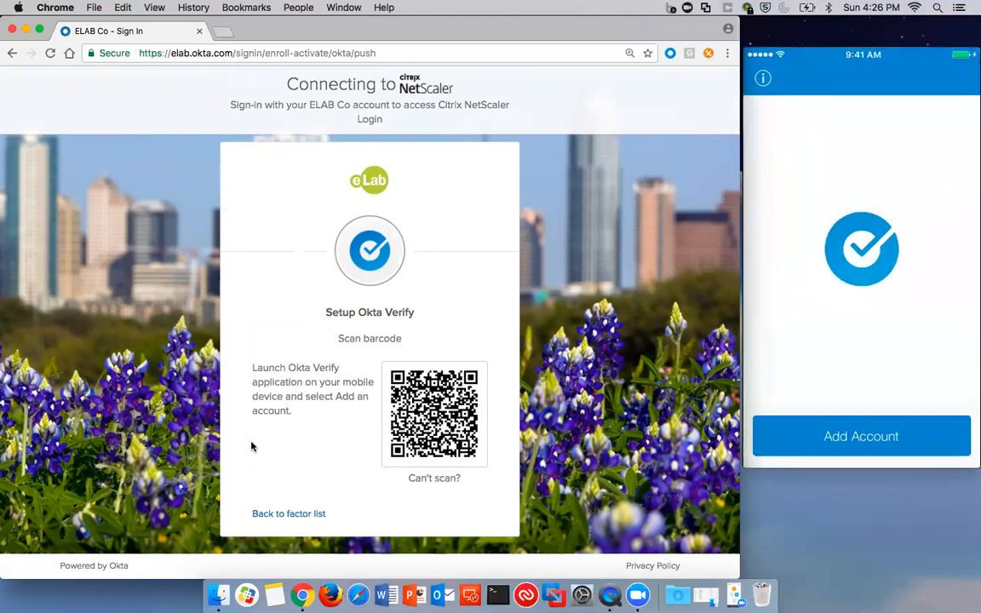
left_click(862, 436)
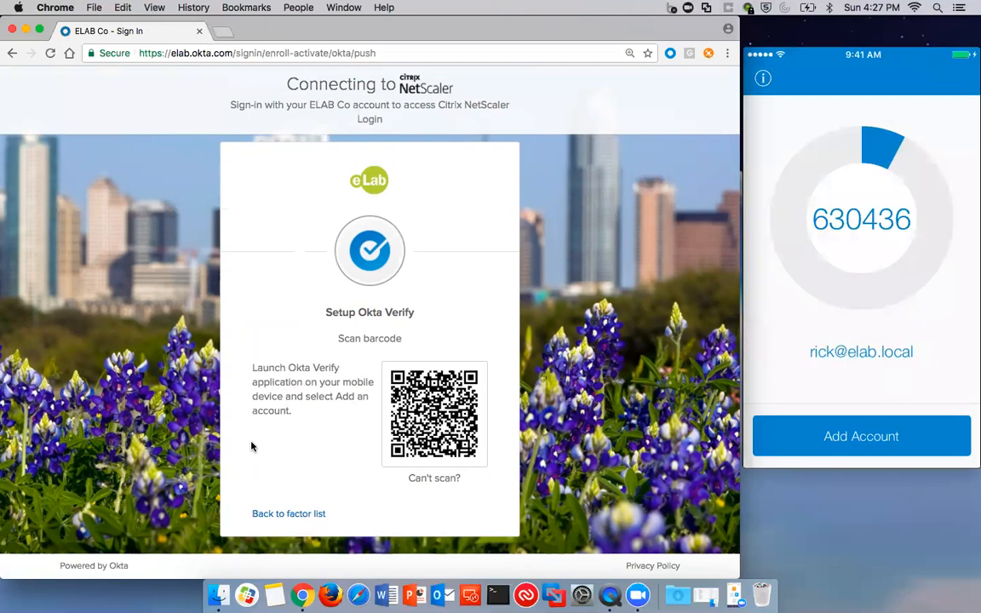
left_click(862, 436)
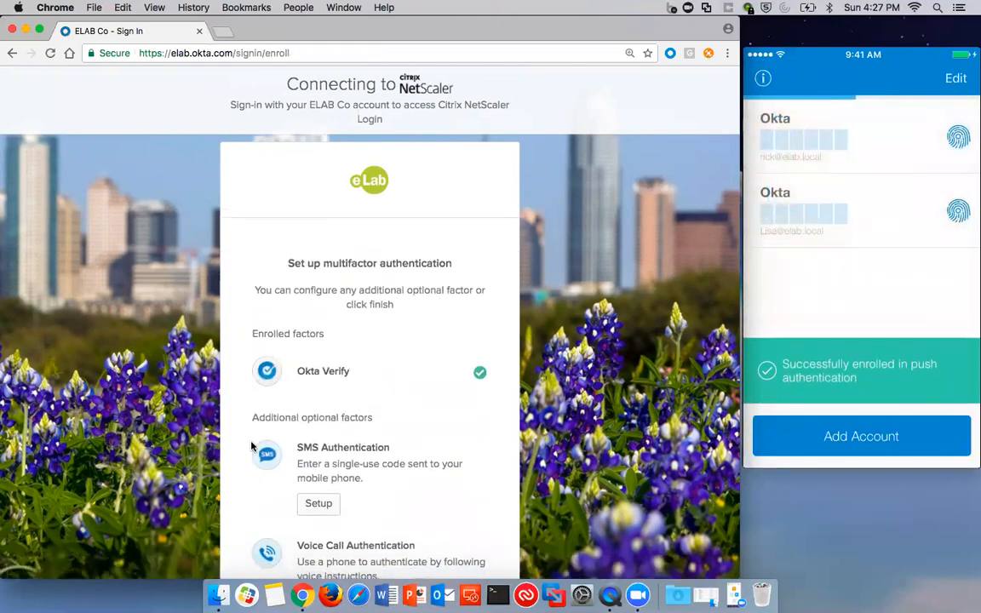
mouse_move(368, 372)
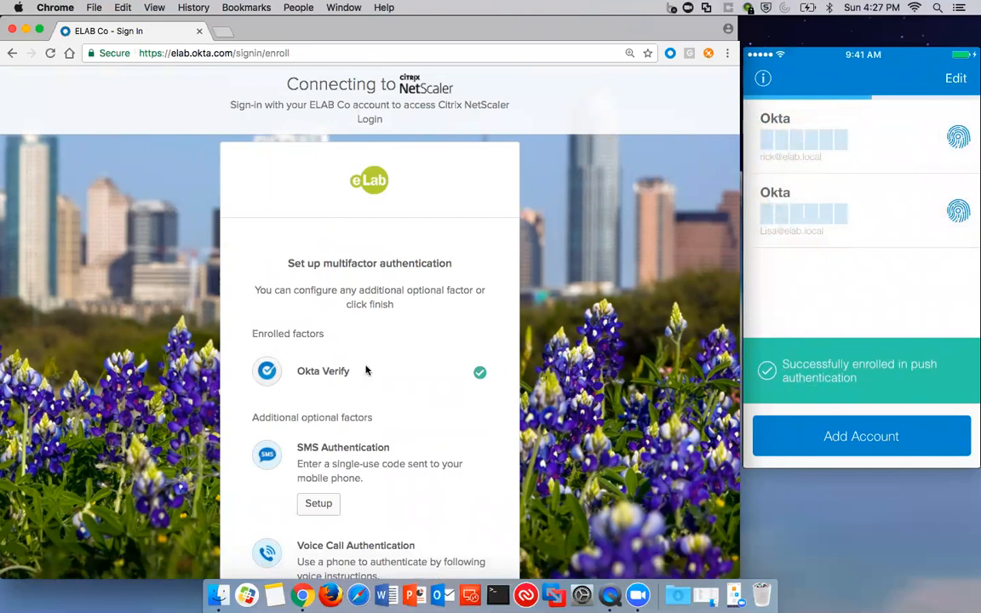
Finish multifactor enrollment with Okta Verify, landing in Citrix StoreFront favorites.
scroll("down", 3)
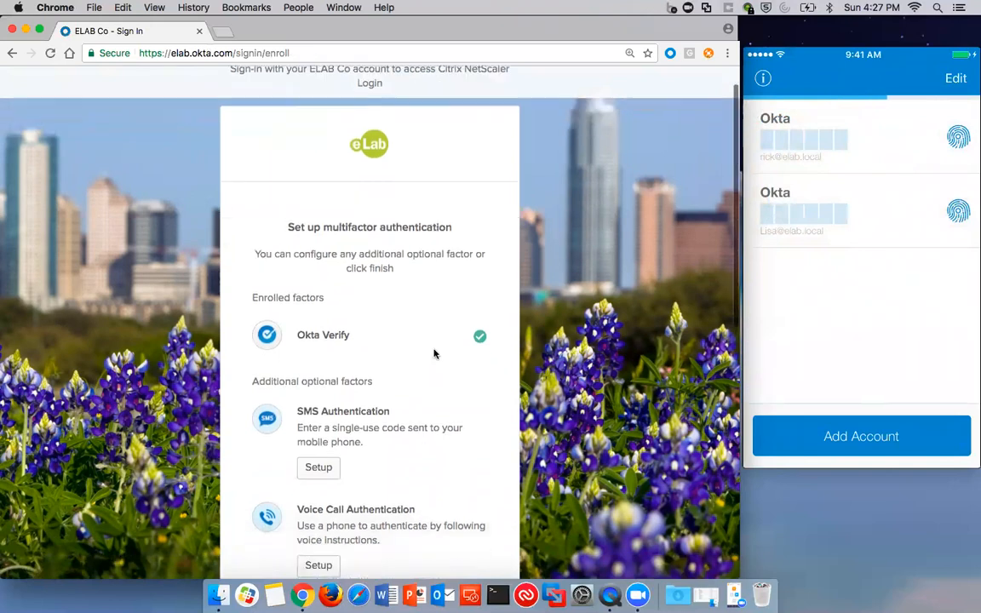
scroll("down", 3)
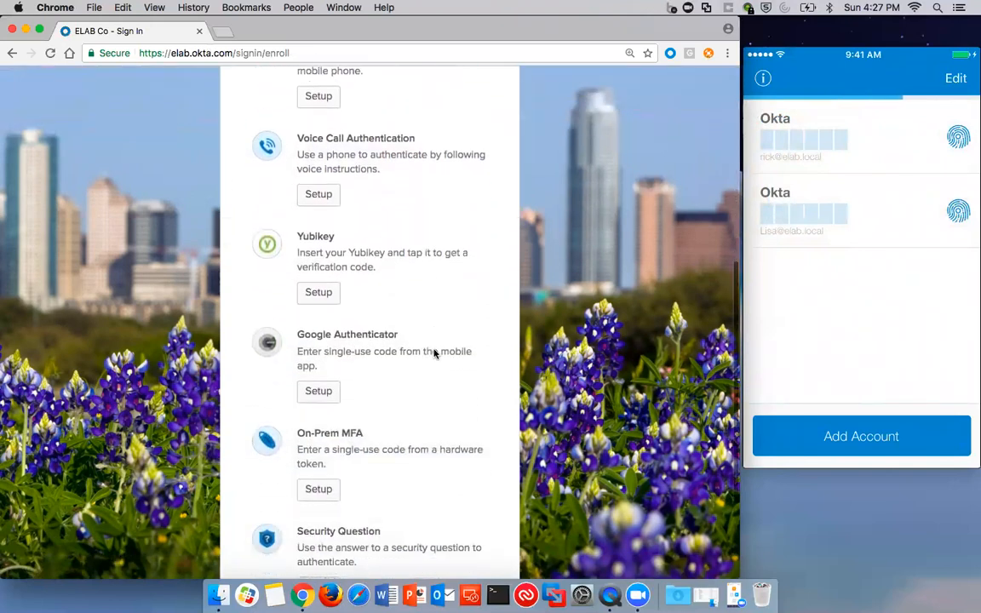
scroll("down", 3)
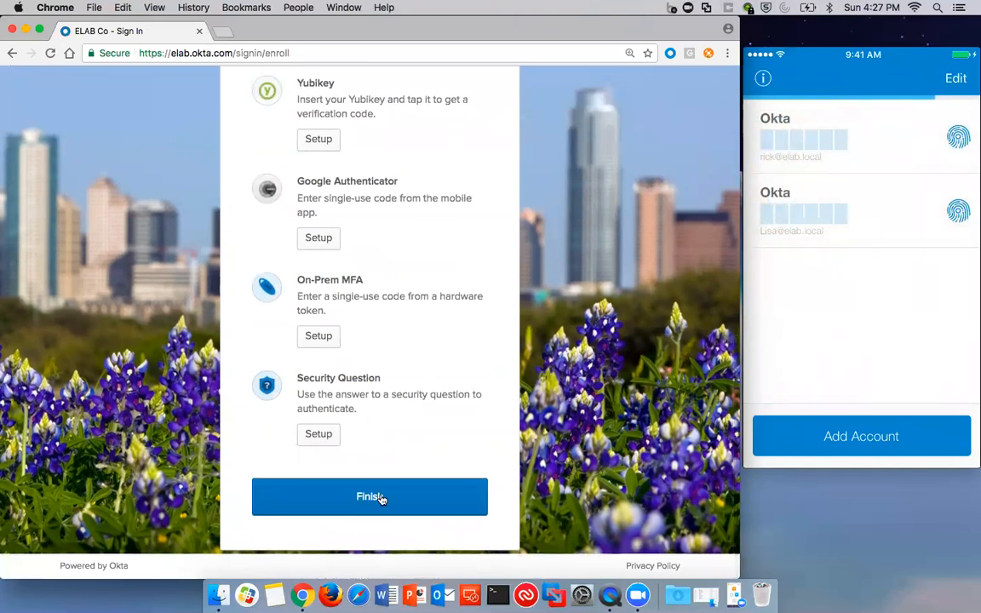
left_click(370, 498)
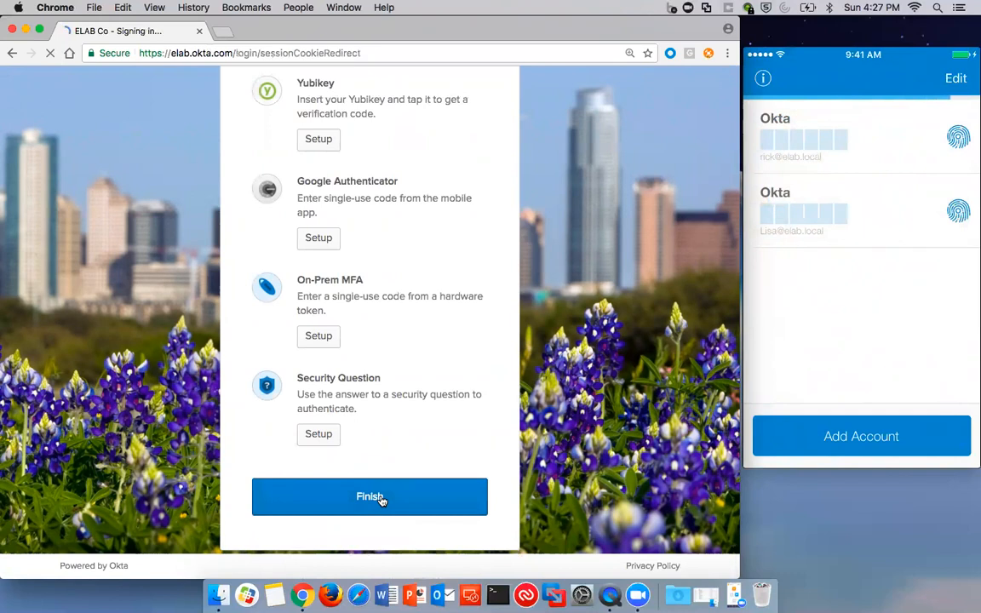
left_click(370, 497)
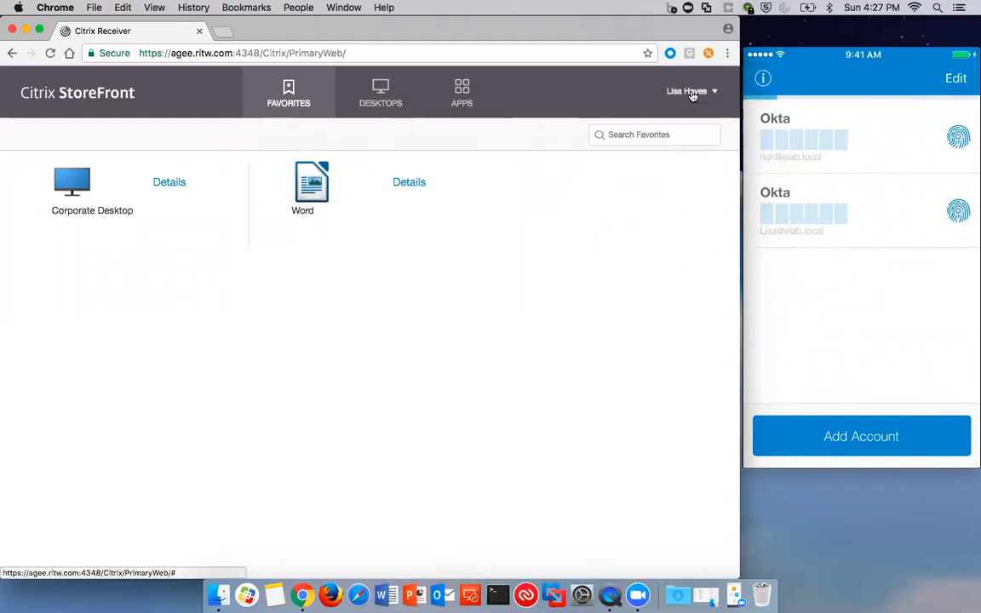
Log Lisa off from Citrix StoreFront via the user name menu.
left_click(690, 92)
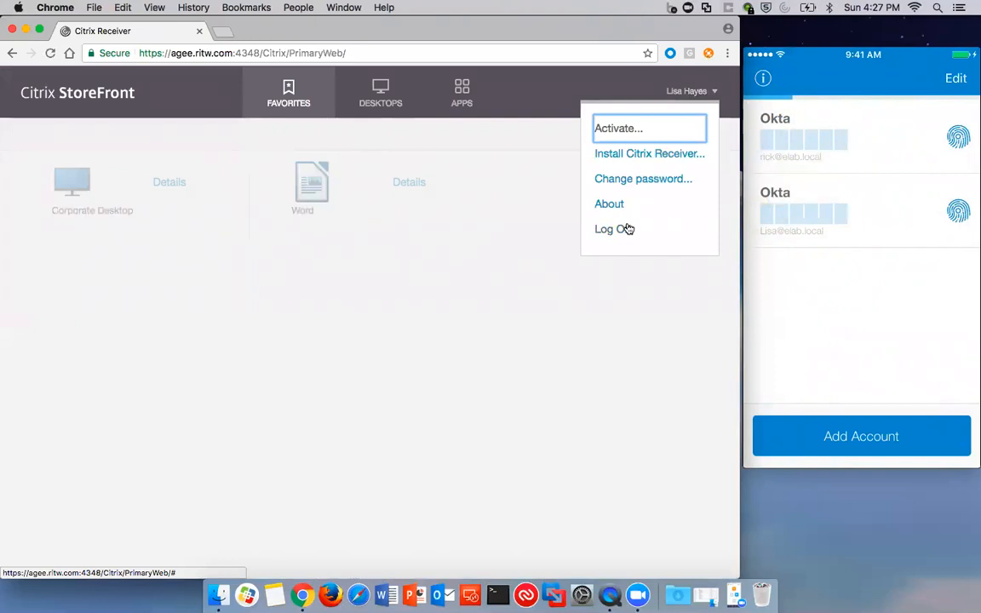
left_click(613, 229)
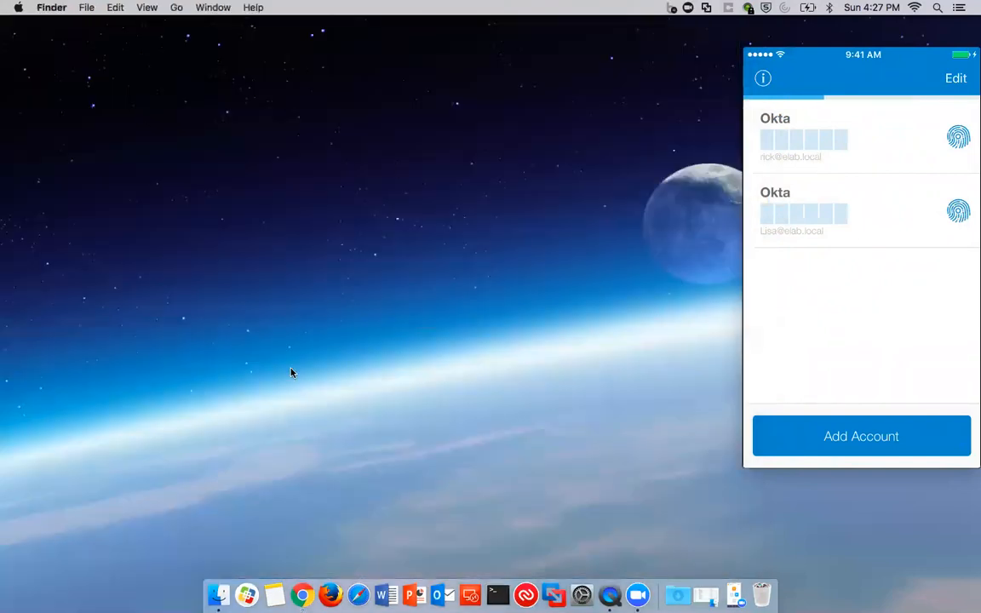
mouse_move(304, 595)
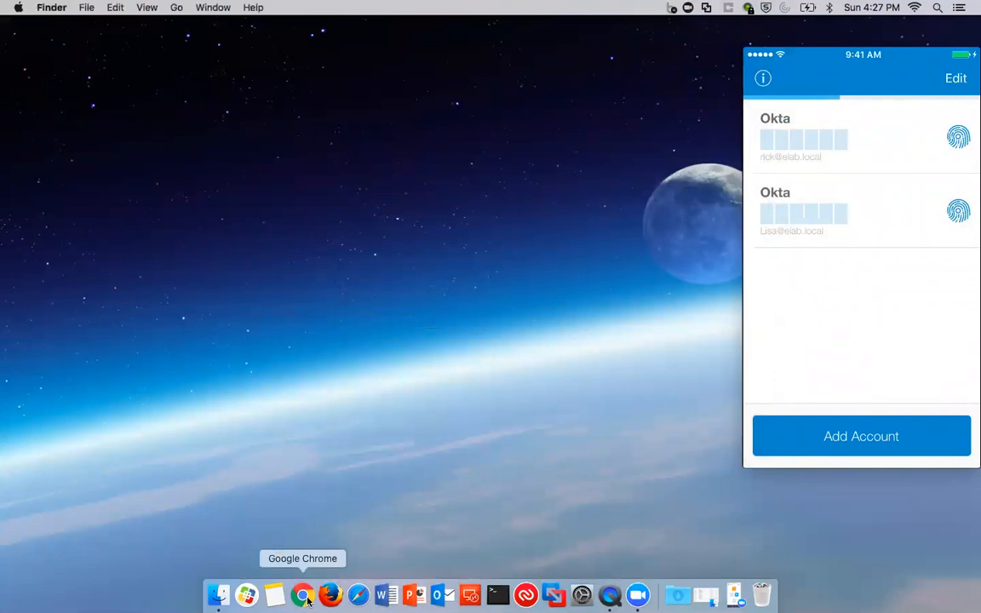
Reopen Chrome and sign in to Okta again as lisa to reach the push verification page.
left_click(303, 595)
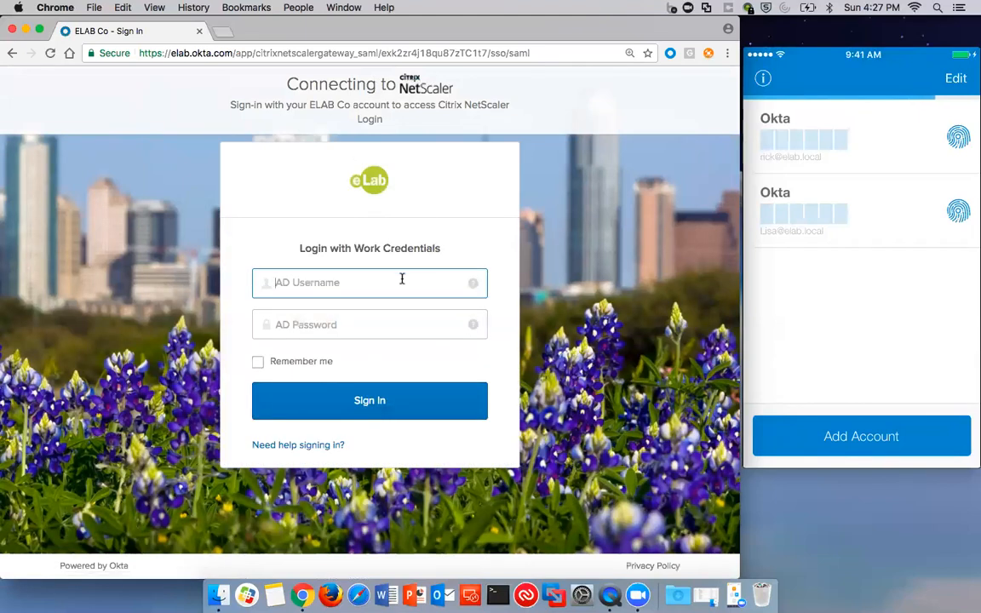
type("lisa")
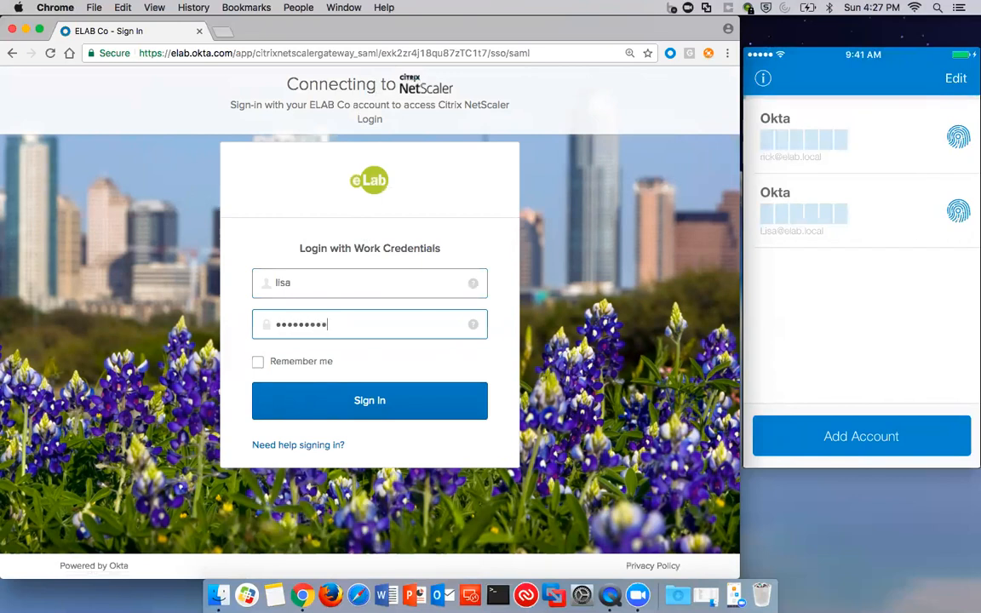
left_click(369, 400)
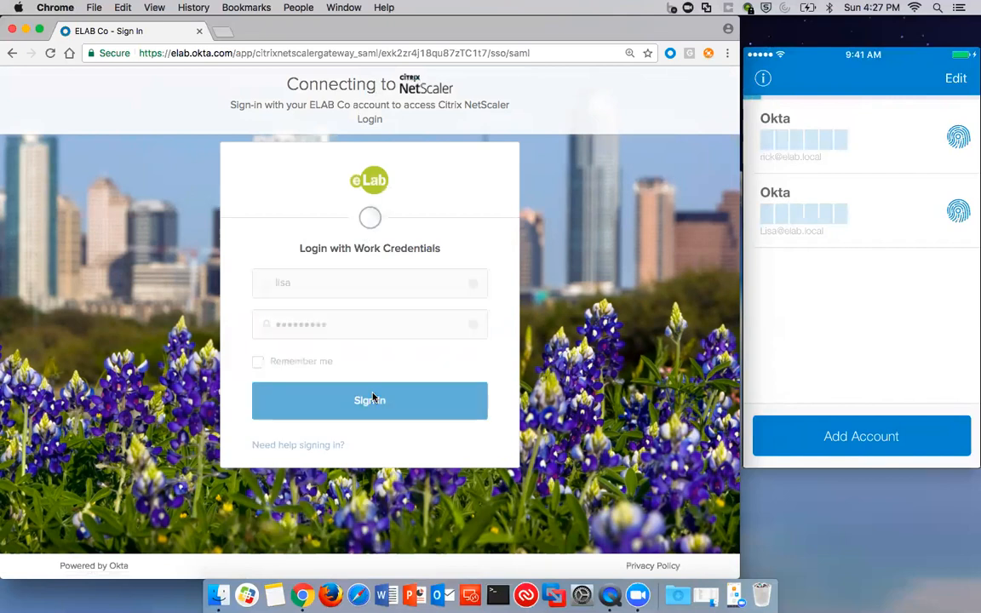
left_click(370, 401)
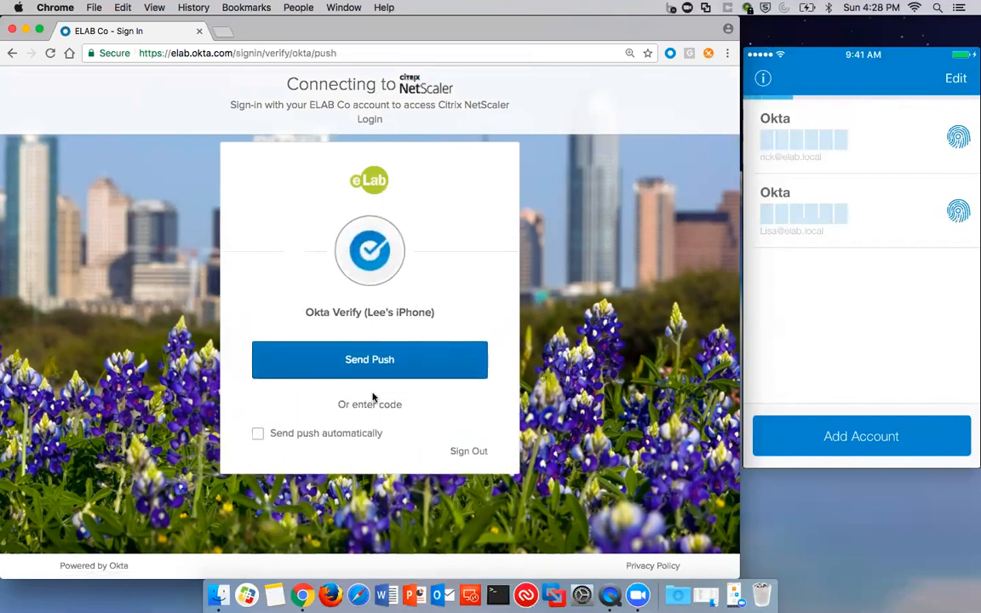
mouse_move(429, 249)
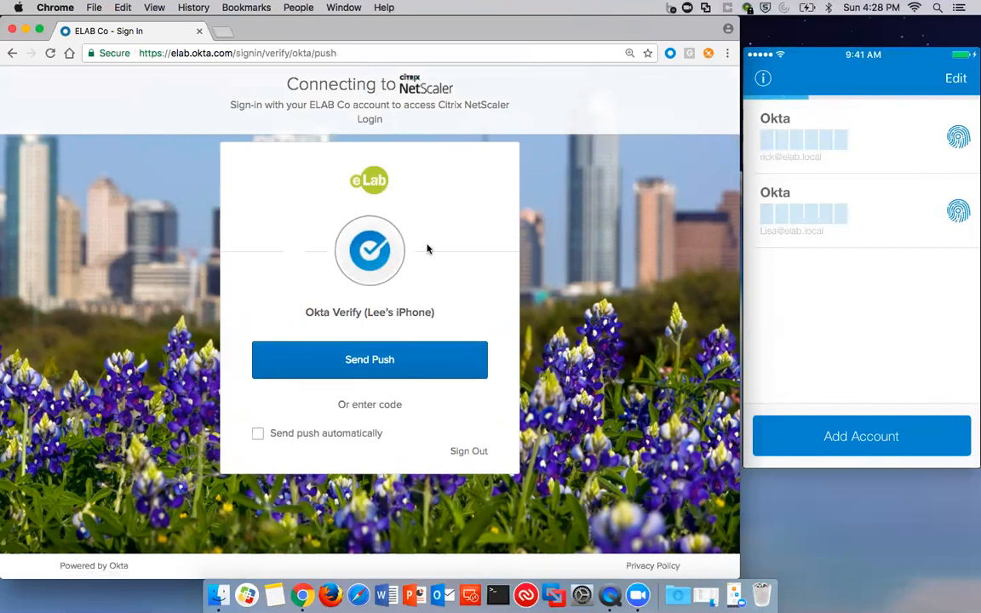
mouse_move(417, 252)
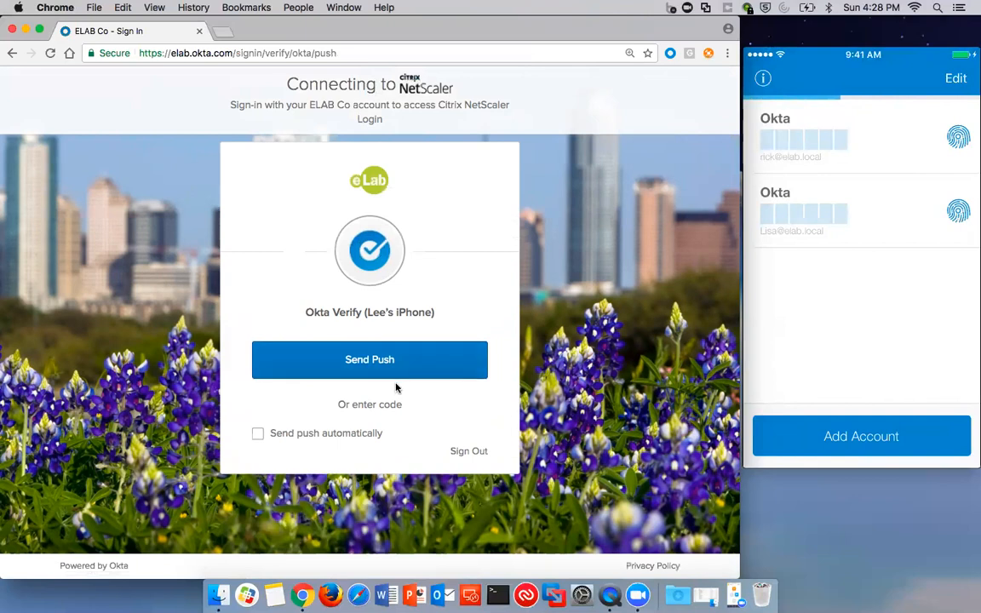
mouse_move(453, 390)
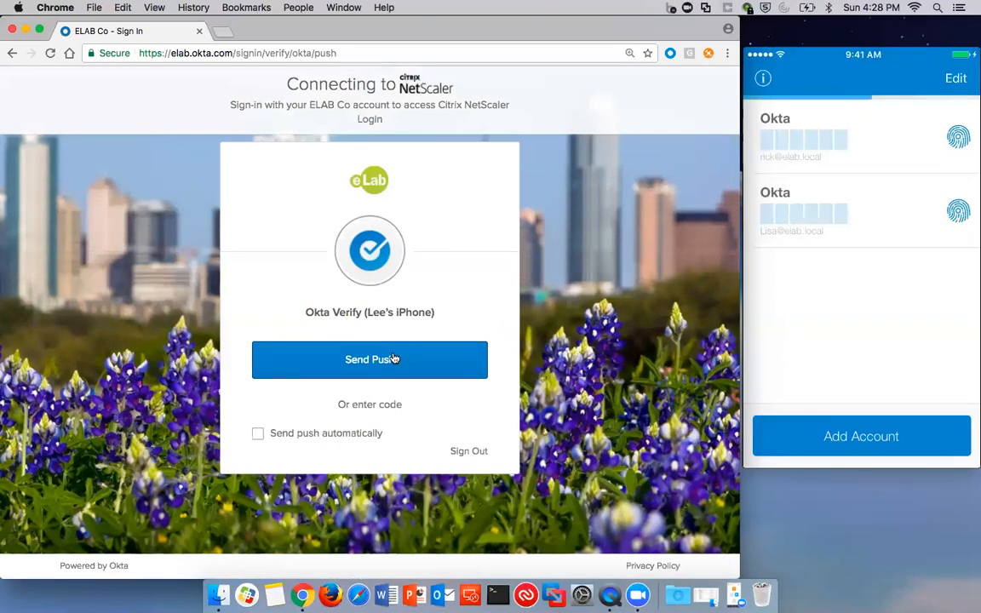
Send a push login request and view Lisa's incoming Login Request in Okta Verify on the iPhone.
left_click(370, 358)
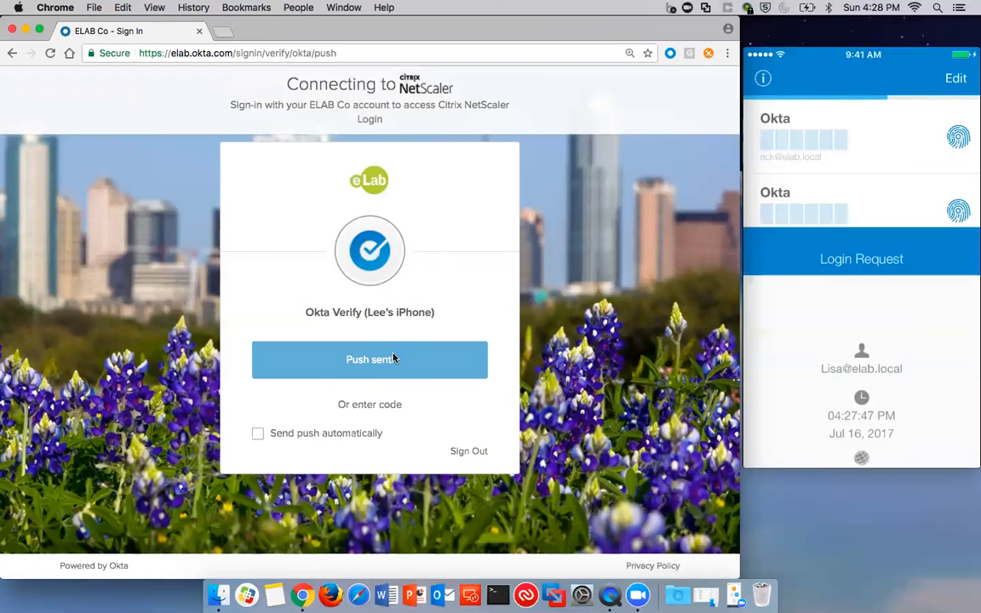
left_click(862, 259)
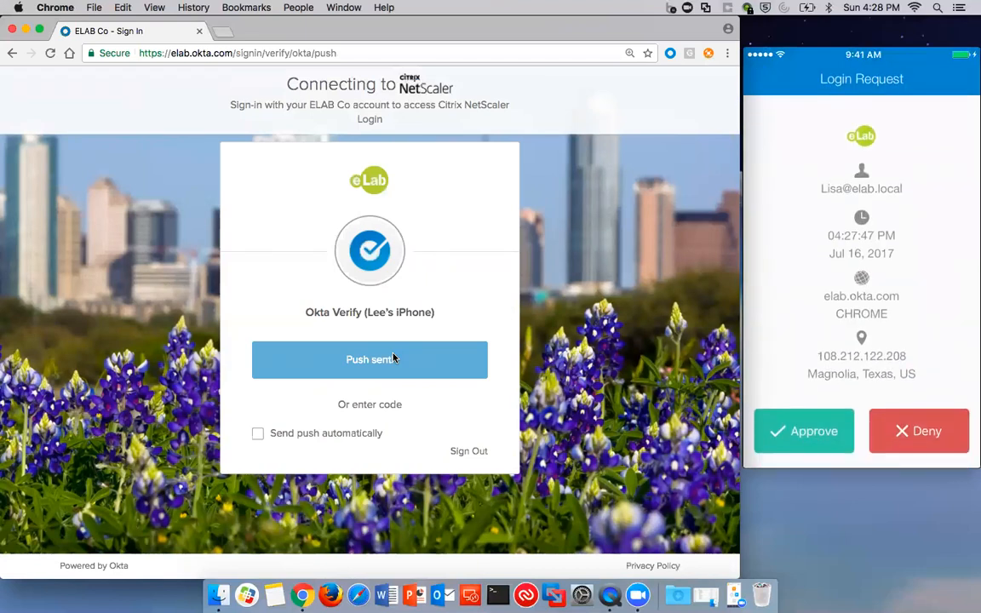